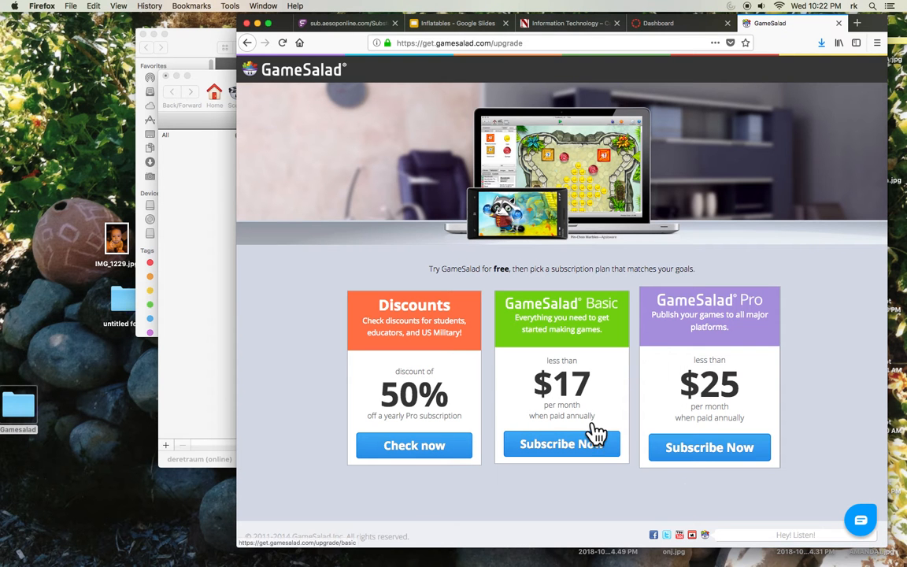
{"action": "mouse_move", "coordinate": [876, 31]}
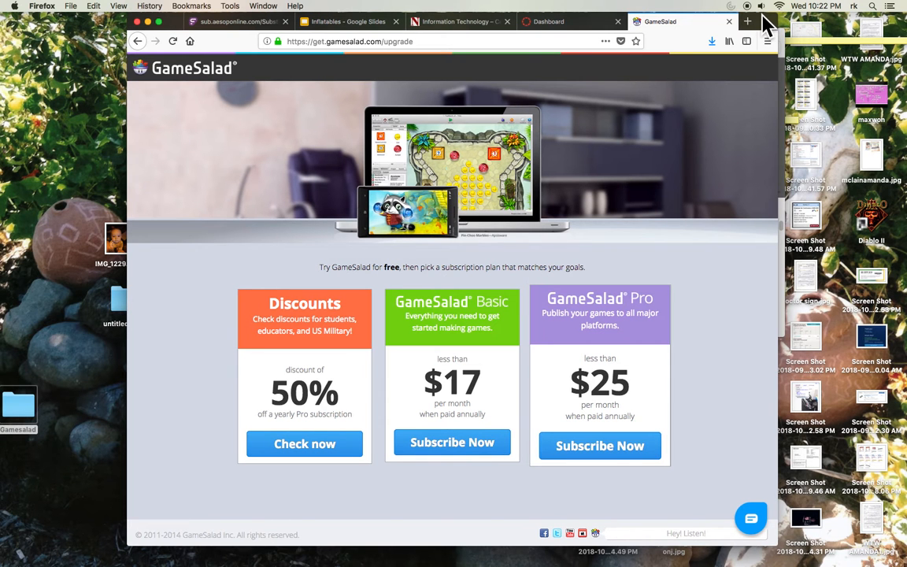
{"action": "mouse_move", "coordinate": [228, 520]}
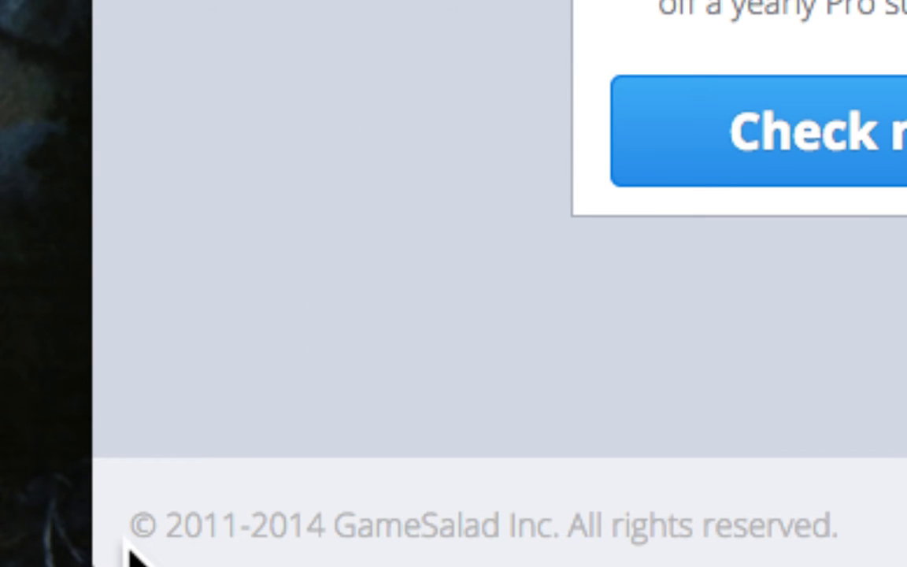
{"action": "mouse_move", "coordinate": [138, 519]}
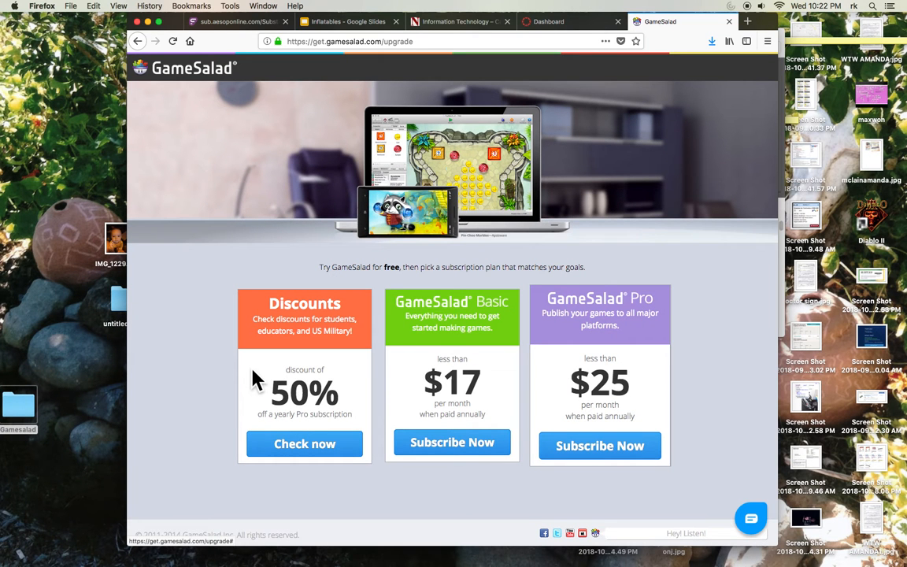
{"action": "mouse_move", "coordinate": [401, 163]}
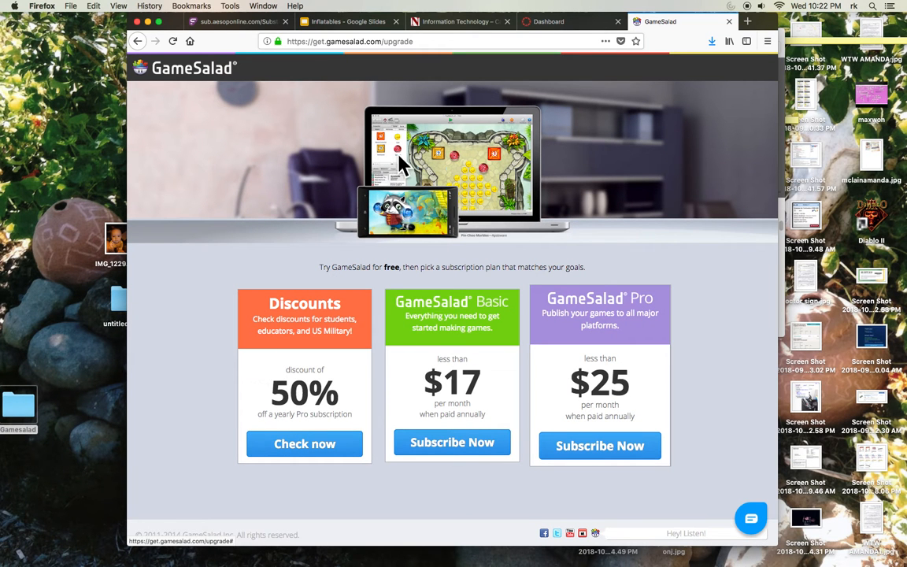
{"action": "mouse_move", "coordinate": [421, 152]}
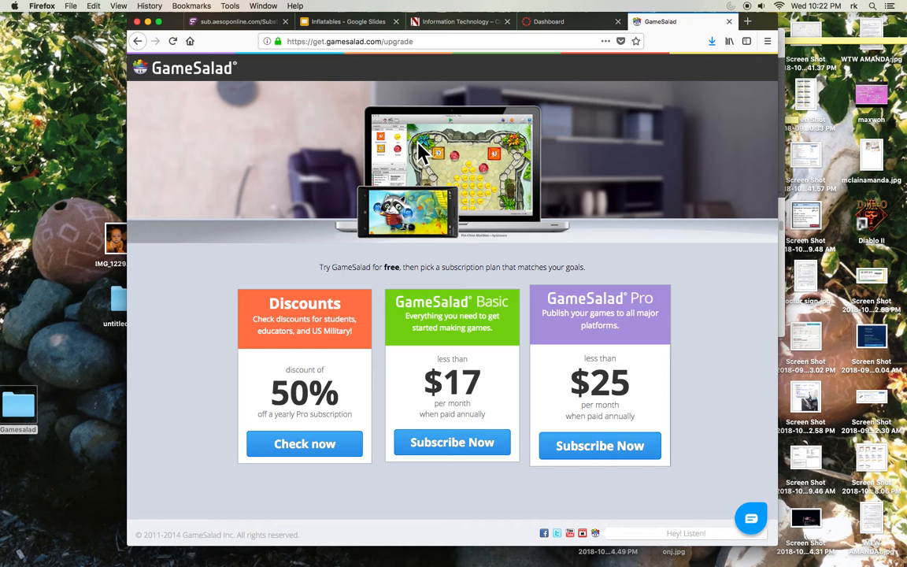
{"action": "mouse_move", "coordinate": [425, 158]}
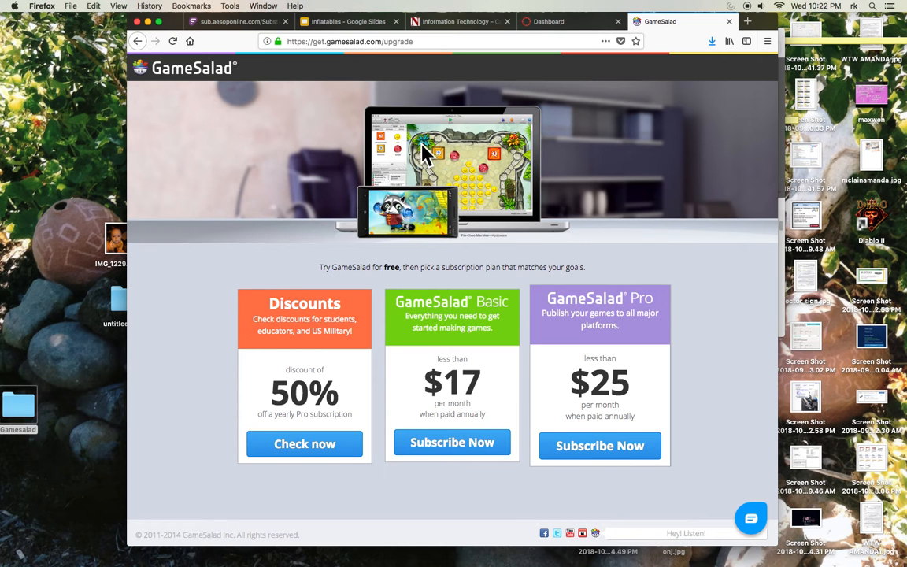
{"action": "mouse_move", "coordinate": [303, 398]}
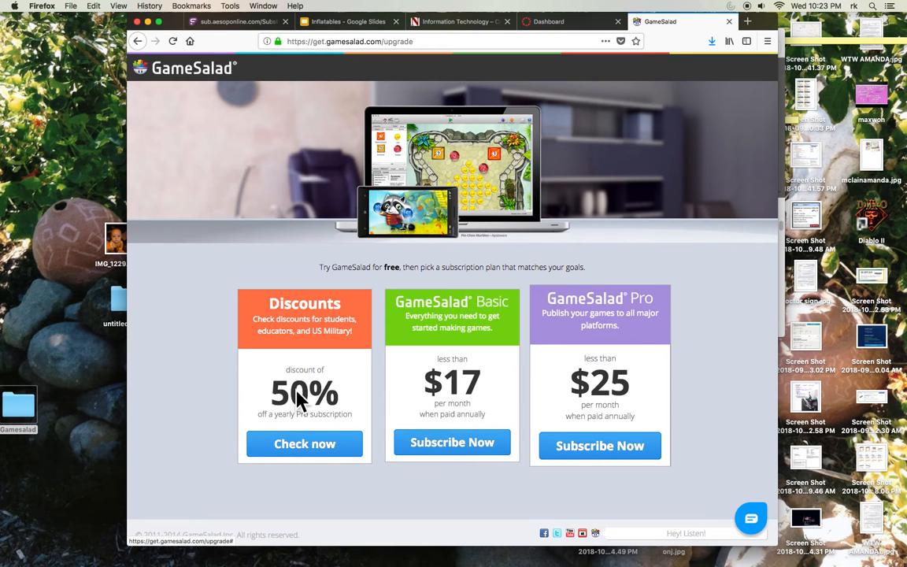
{"action": "mouse_move", "coordinate": [260, 479]}
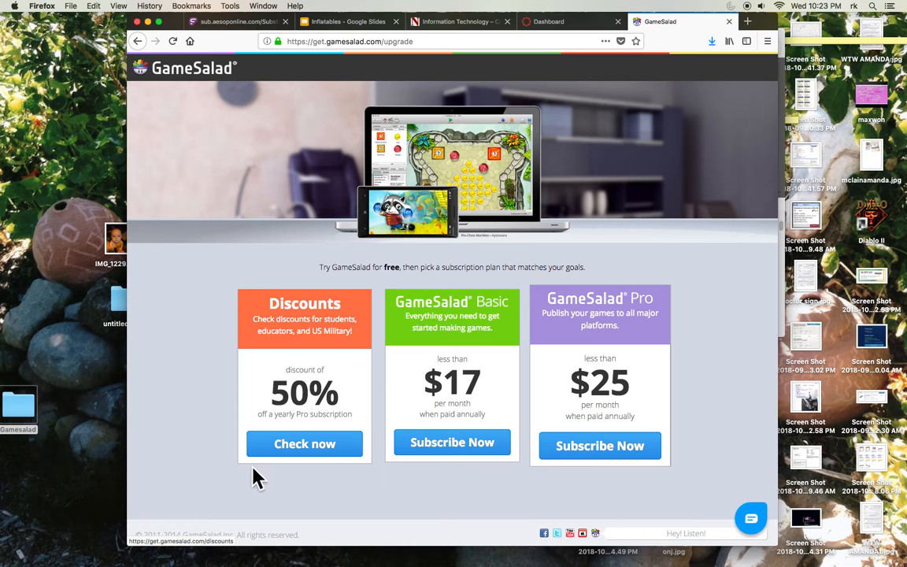
{"action": "mouse_move", "coordinate": [270, 357]}
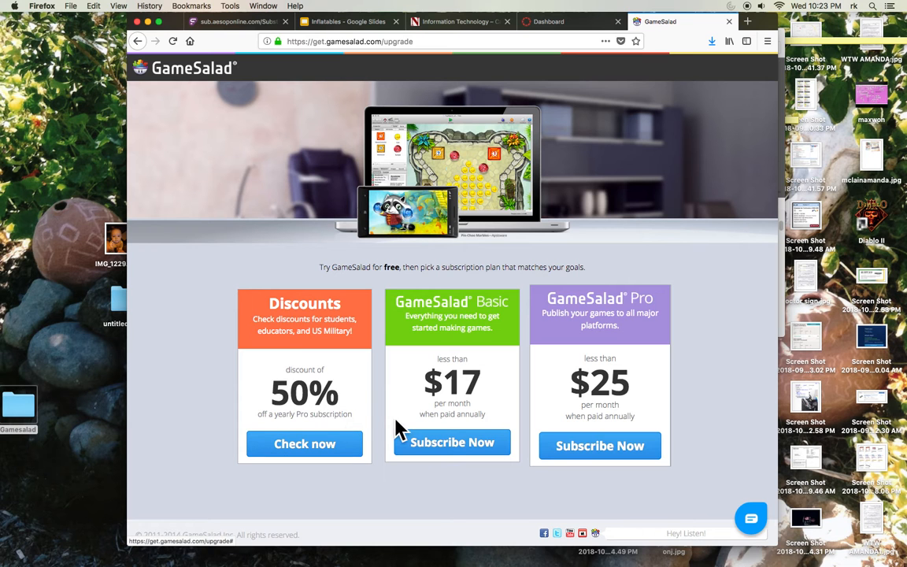
{"action": "mouse_move", "coordinate": [435, 431]}
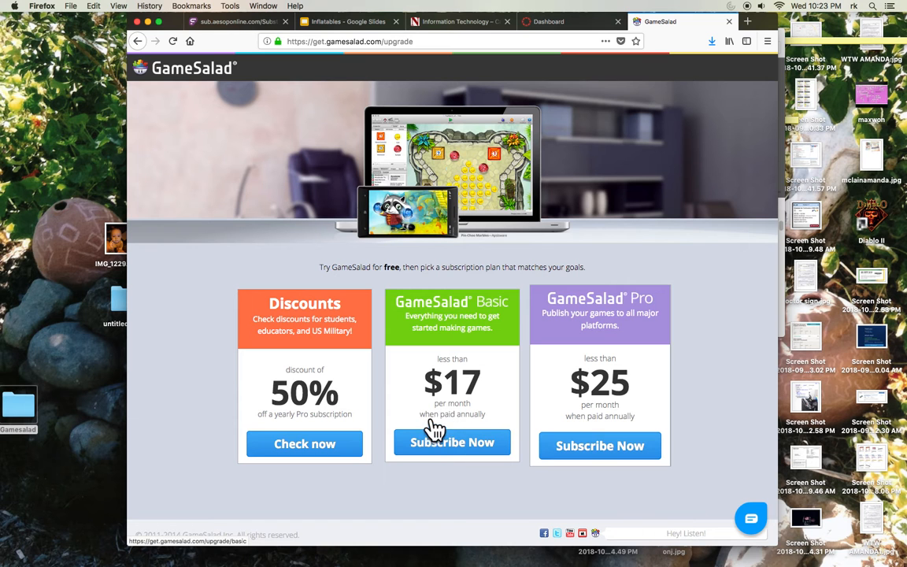
{"action": "mouse_move", "coordinate": [283, 181]}
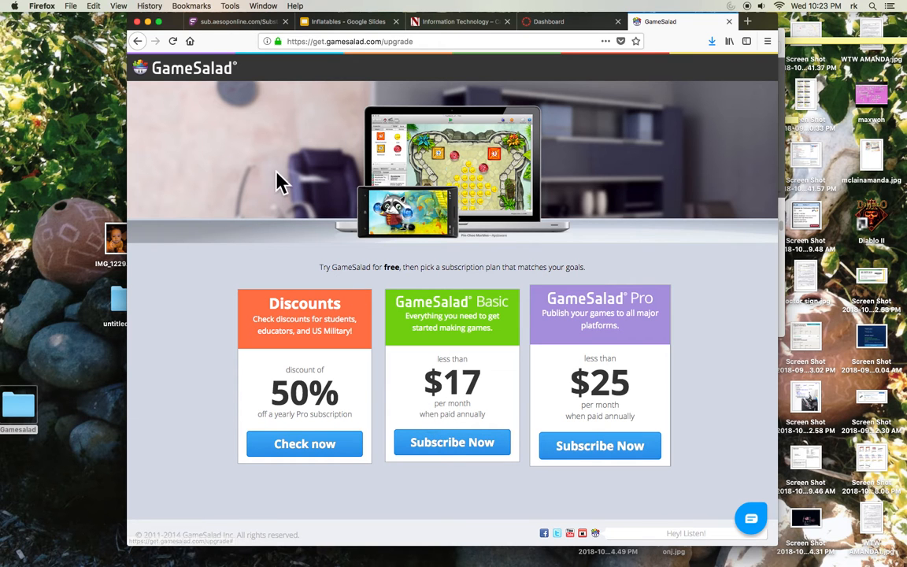
{"action": "mouse_move", "coordinate": [151, 84]}
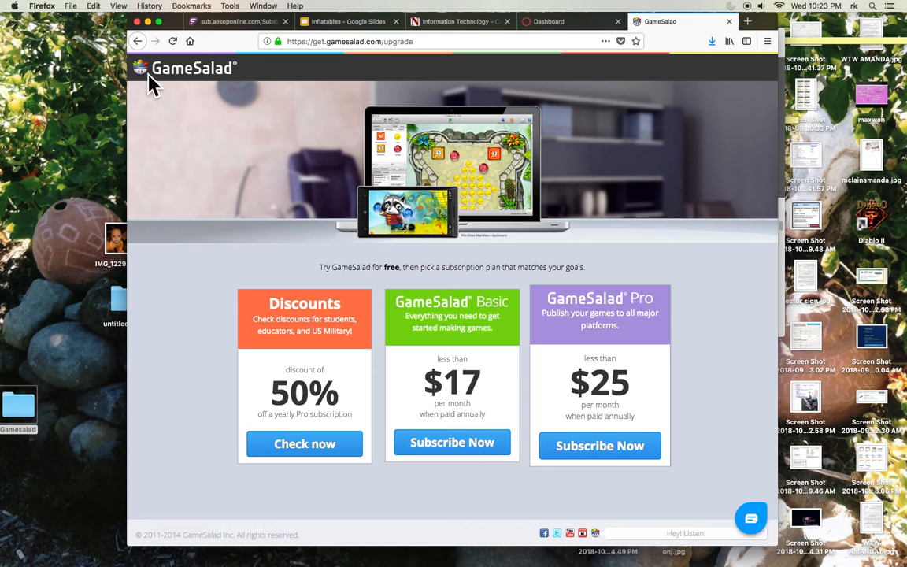
{"action": "mouse_move", "coordinate": [371, 334]}
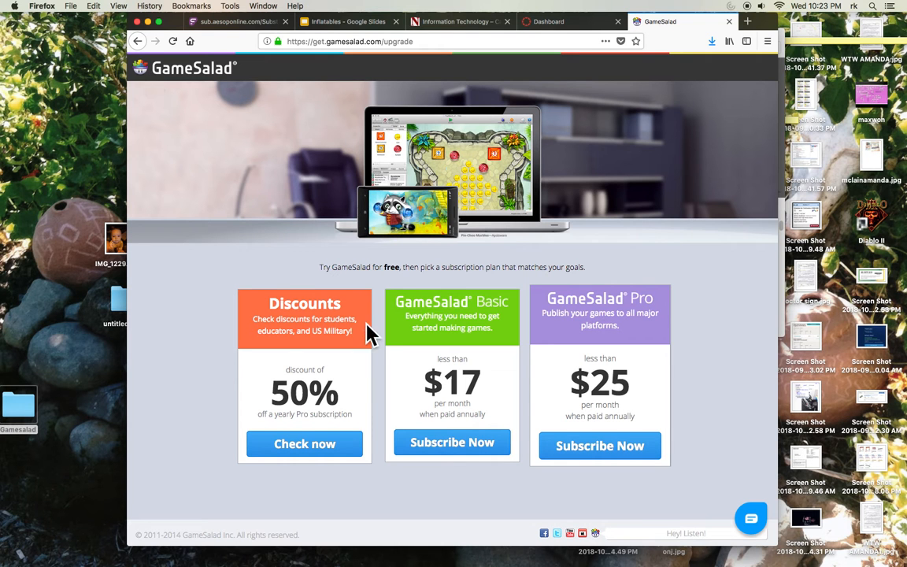
{"action": "mouse_move", "coordinate": [466, 388]}
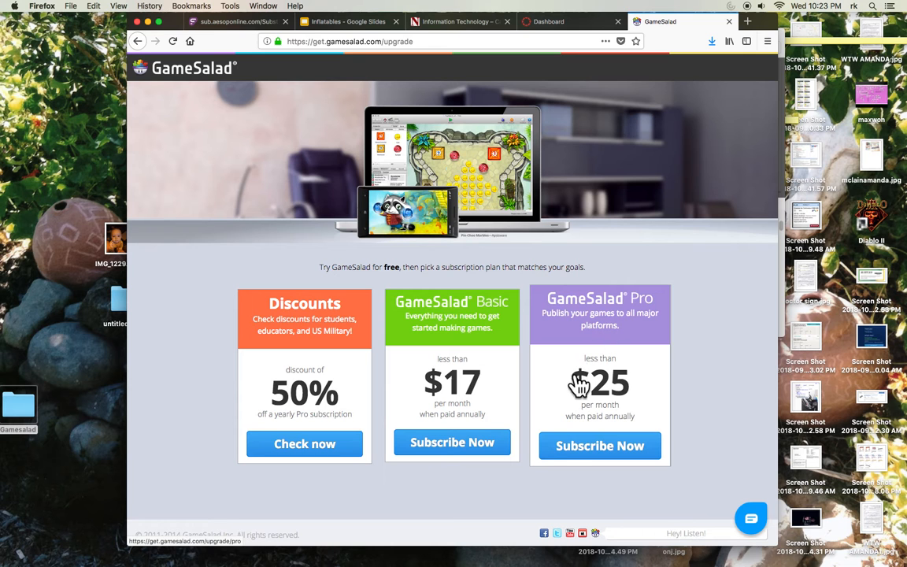
{"action": "mouse_move", "coordinate": [141, 46]}
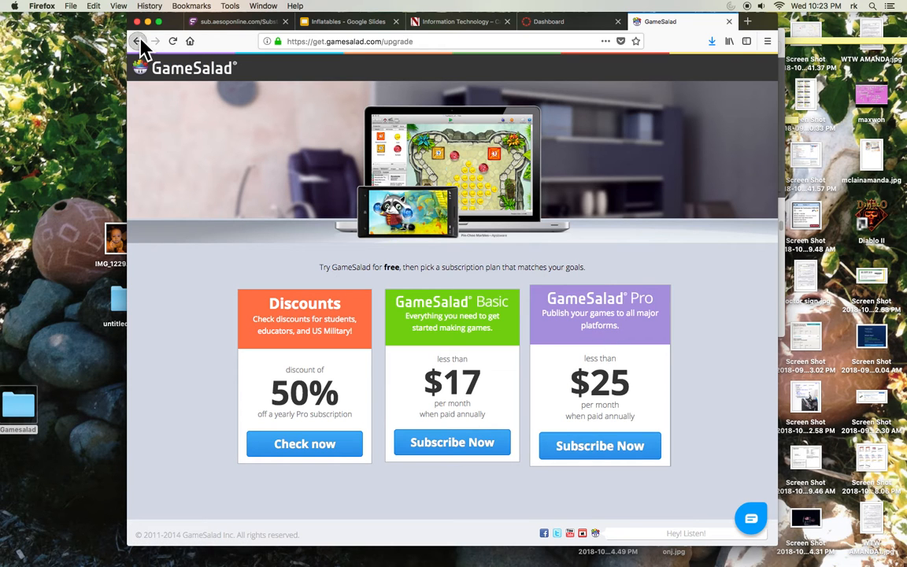
Step: Go from the GameSalad home page to the Education site's classroom, school and individual pricing plans
{"action": "left_click", "coordinate": [138, 41]}
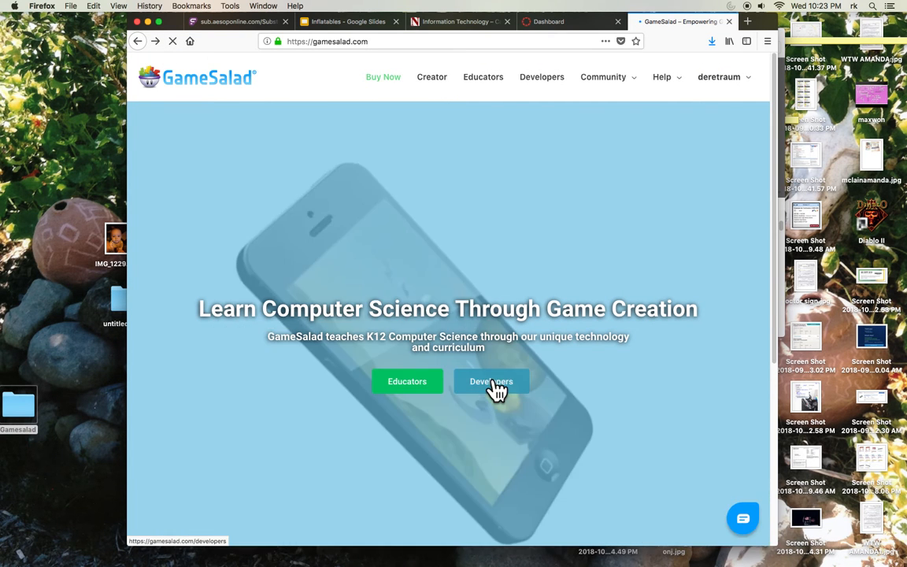
{"action": "mouse_move", "coordinate": [407, 381]}
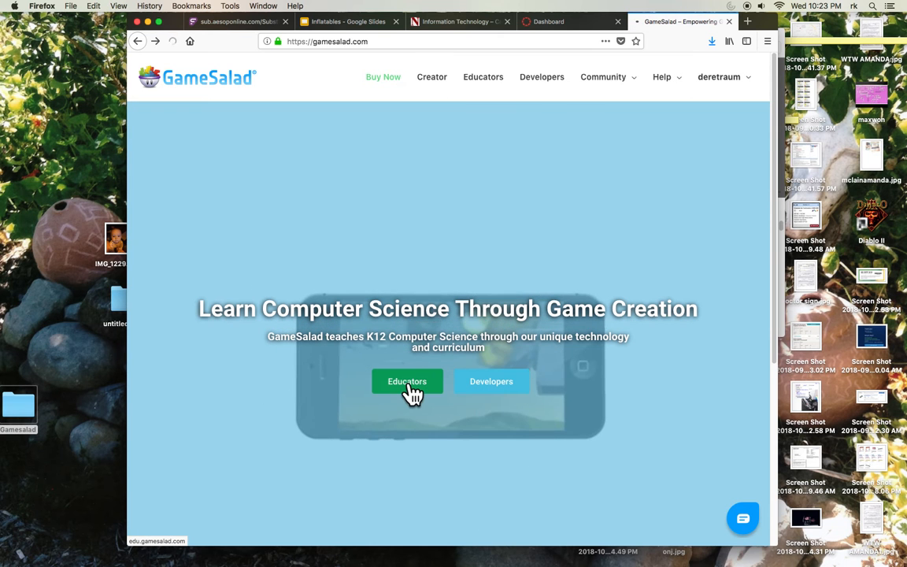
{"action": "left_click", "coordinate": [407, 380]}
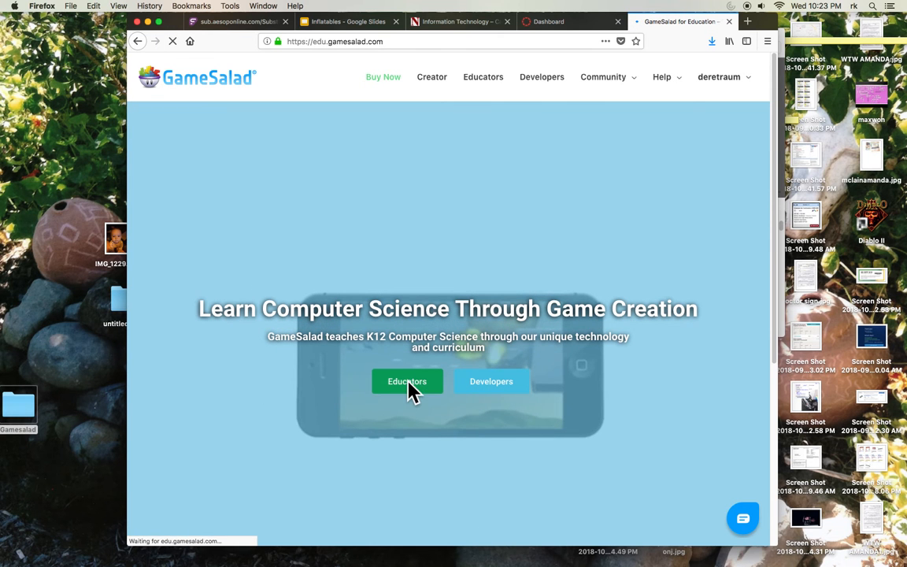
{"action": "left_click", "coordinate": [407, 381]}
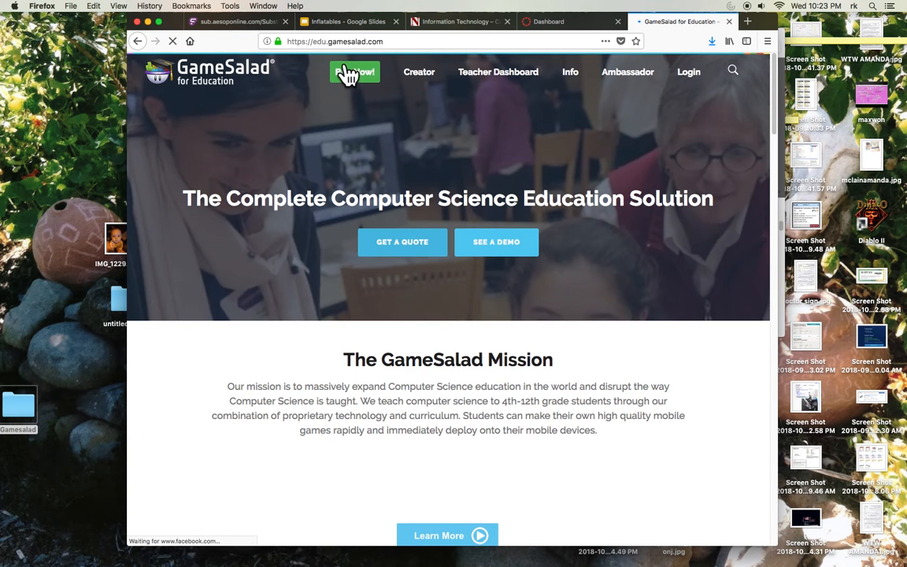
{"action": "left_click", "coordinate": [355, 72]}
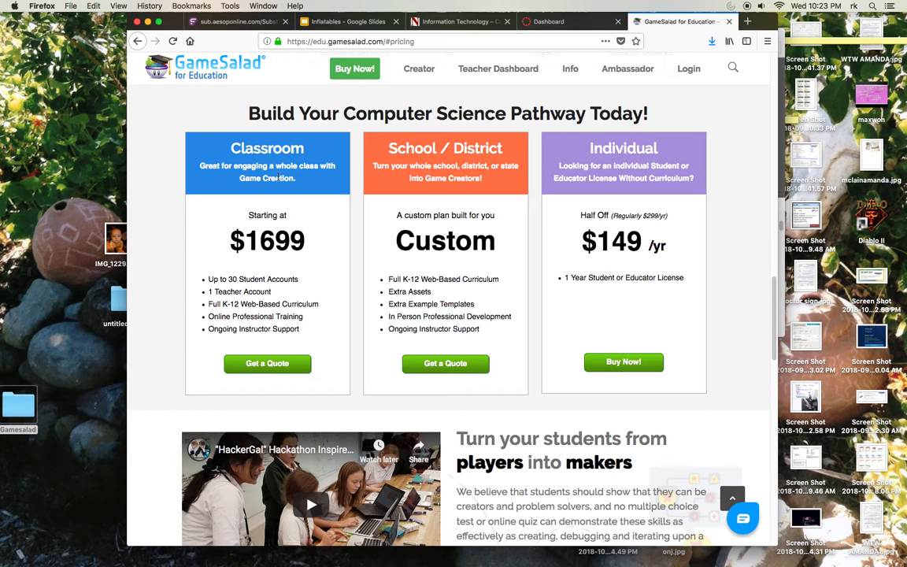
{"action": "mouse_move", "coordinate": [251, 210]}
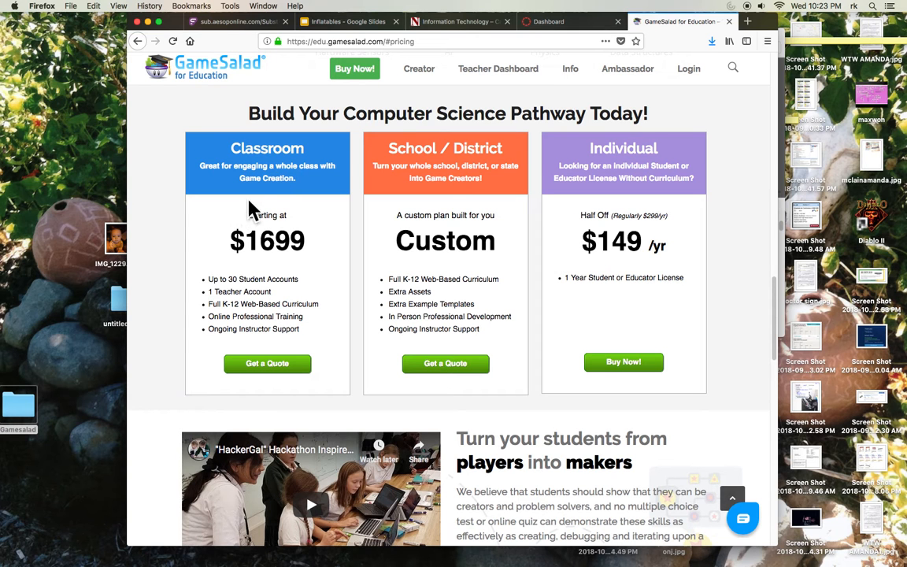
{"action": "mouse_move", "coordinate": [268, 216]}
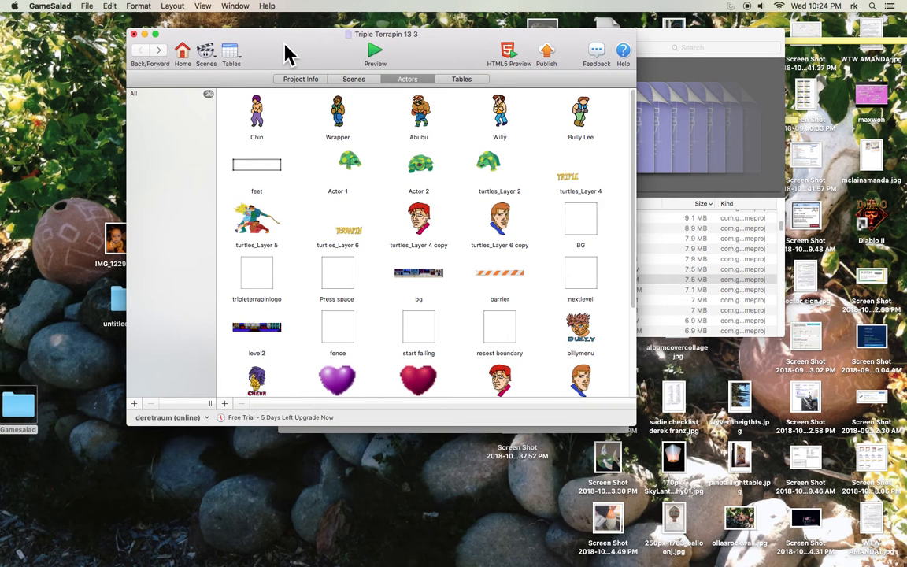
{"action": "mouse_move", "coordinate": [629, 424]}
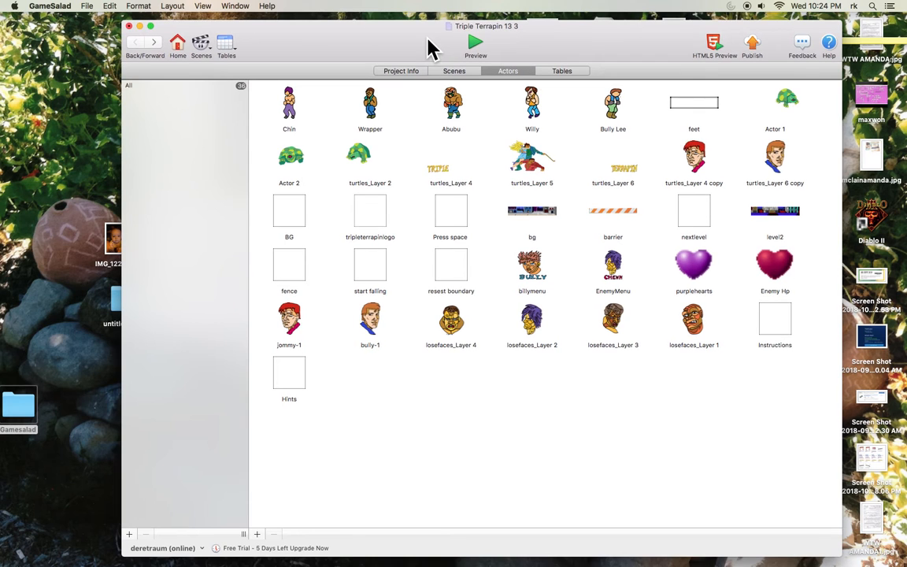
{"action": "mouse_move", "coordinate": [372, 67]}
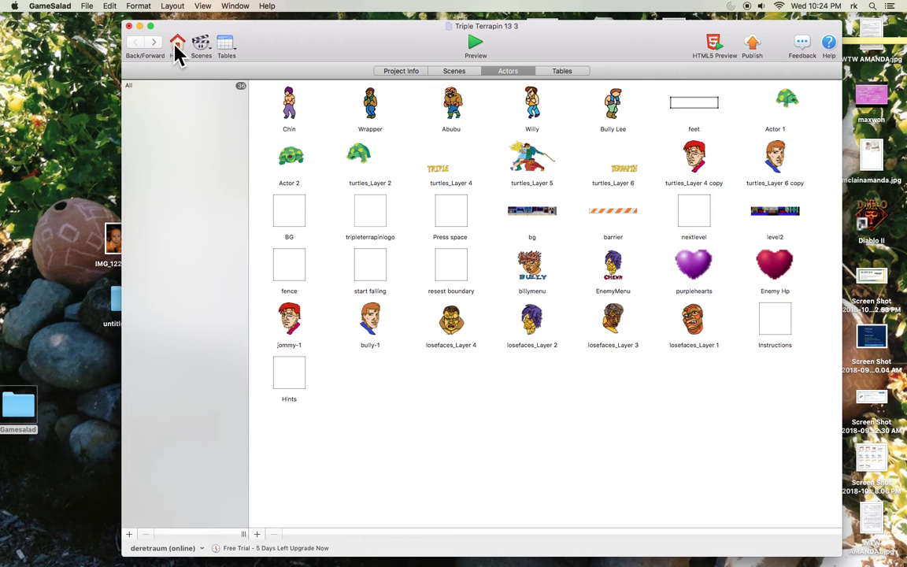
Step: Browse Triple Terrapin's Project Info and data tables, ending on the title, platform and description
{"action": "left_click", "coordinate": [400, 71]}
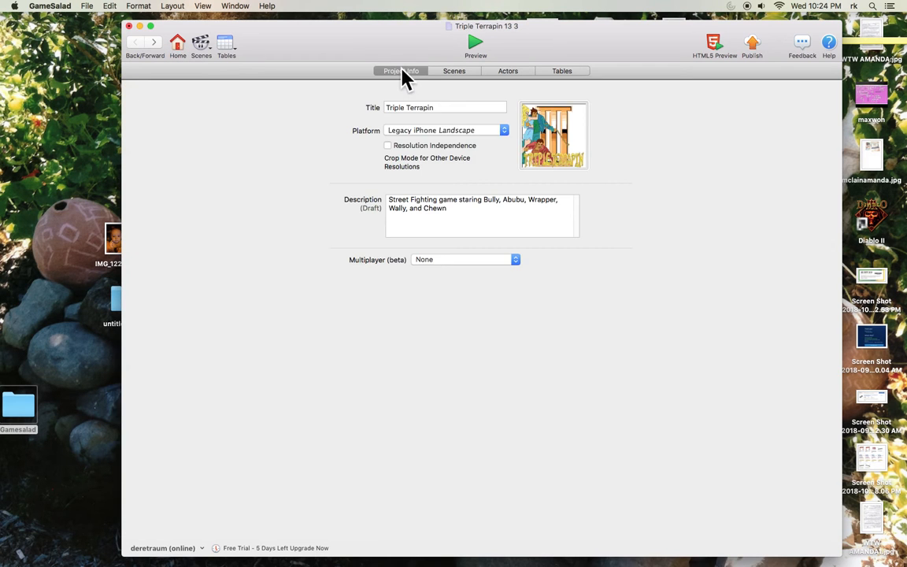
{"action": "left_click", "coordinate": [561, 70]}
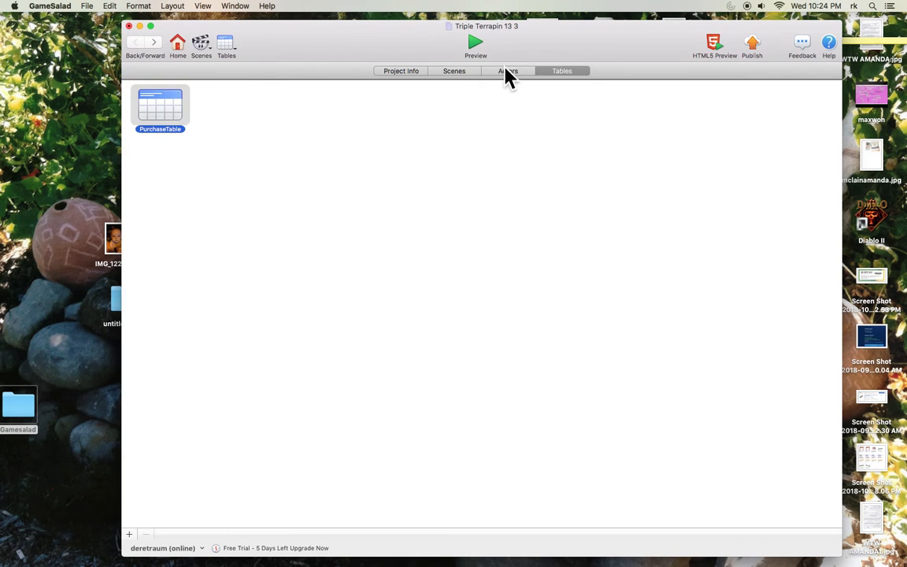
{"action": "left_click", "coordinate": [401, 71]}
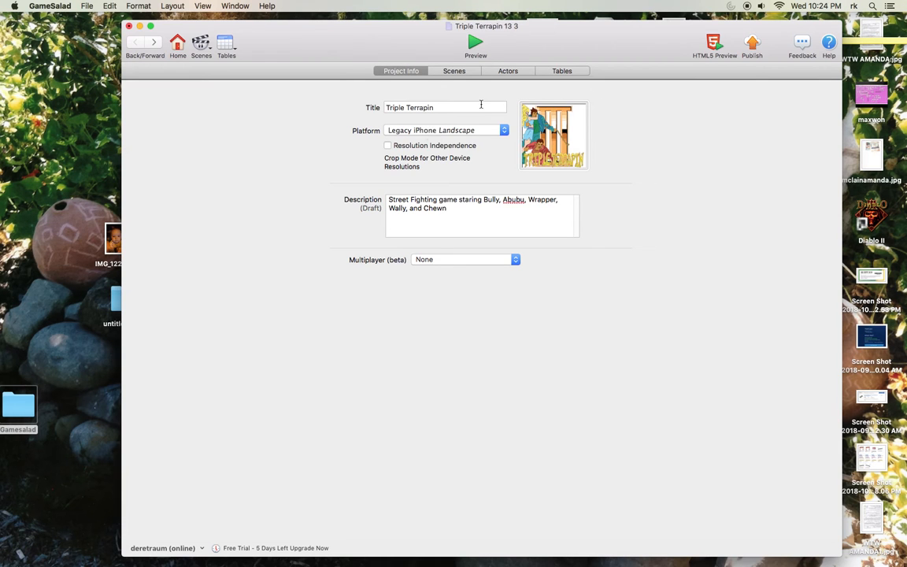
{"action": "mouse_move", "coordinate": [560, 136]}
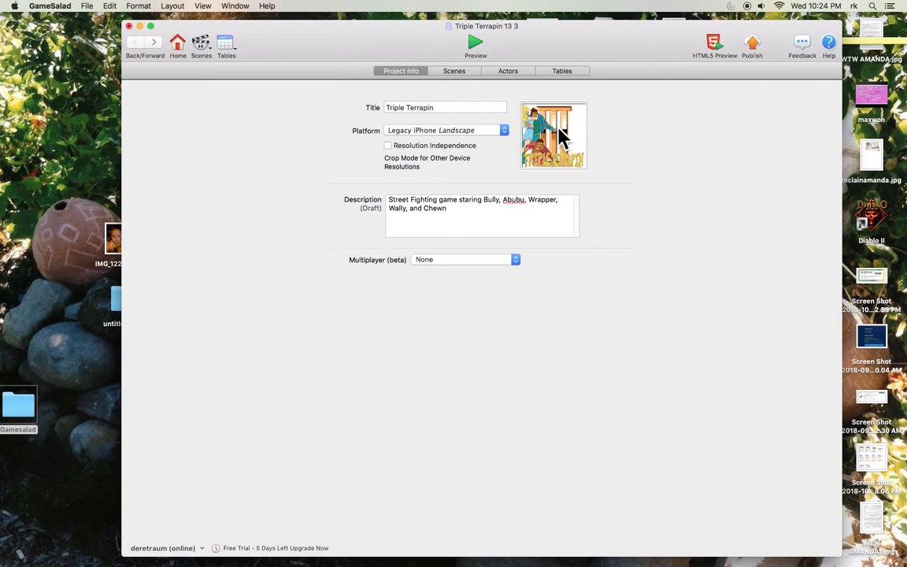
{"action": "mouse_move", "coordinate": [525, 160]}
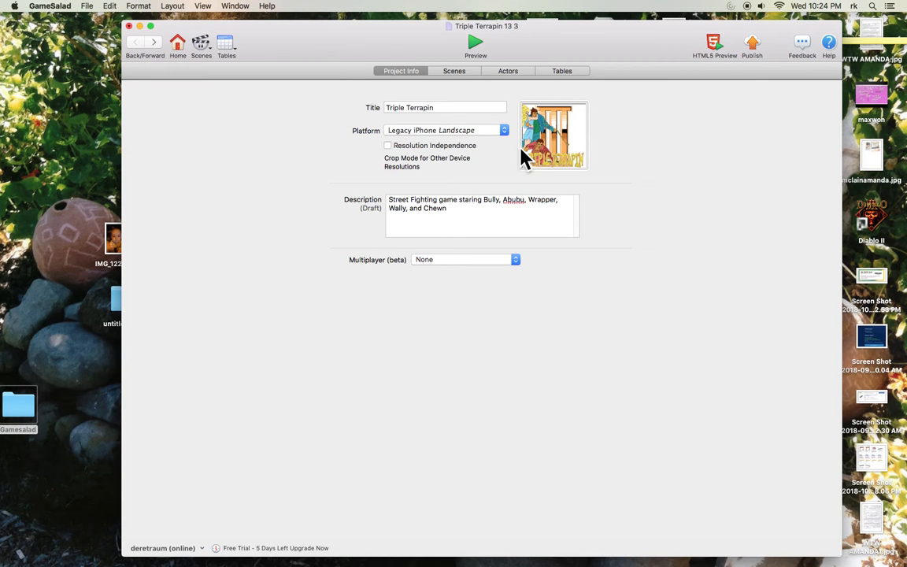
{"action": "mouse_move", "coordinate": [551, 130]}
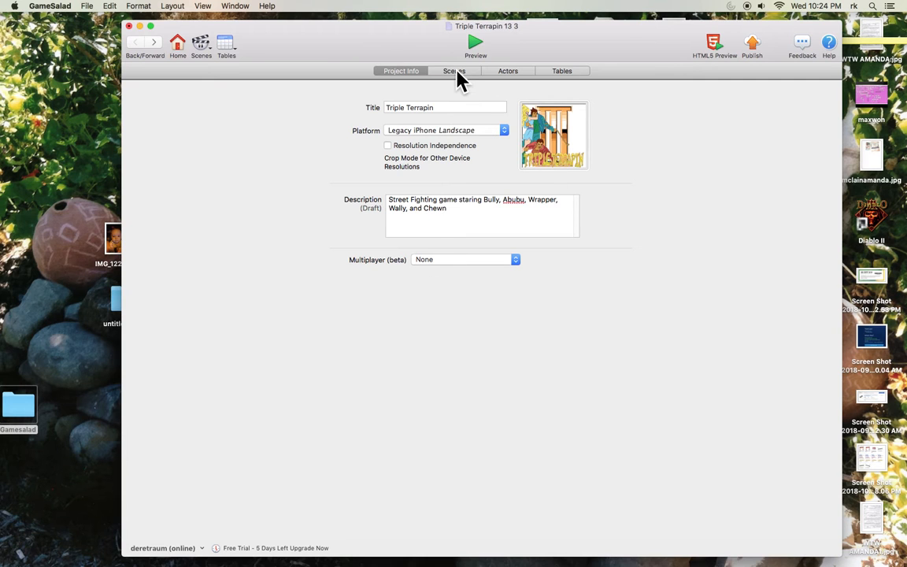
Step: Show the Scenes list (Intro, Street, Industry, Win, lose, Directions, hints) and select Street
{"action": "left_click", "coordinate": [453, 70]}
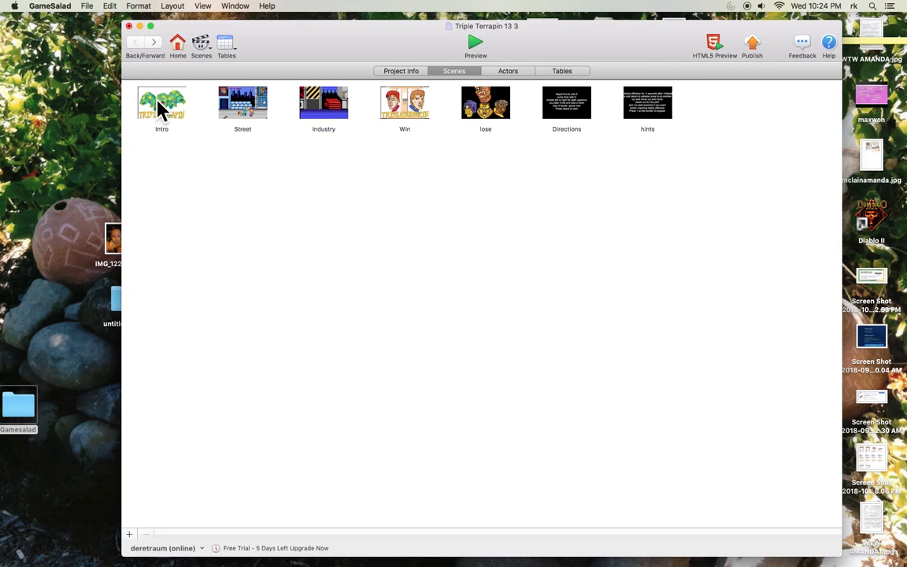
{"action": "mouse_move", "coordinate": [322, 110]}
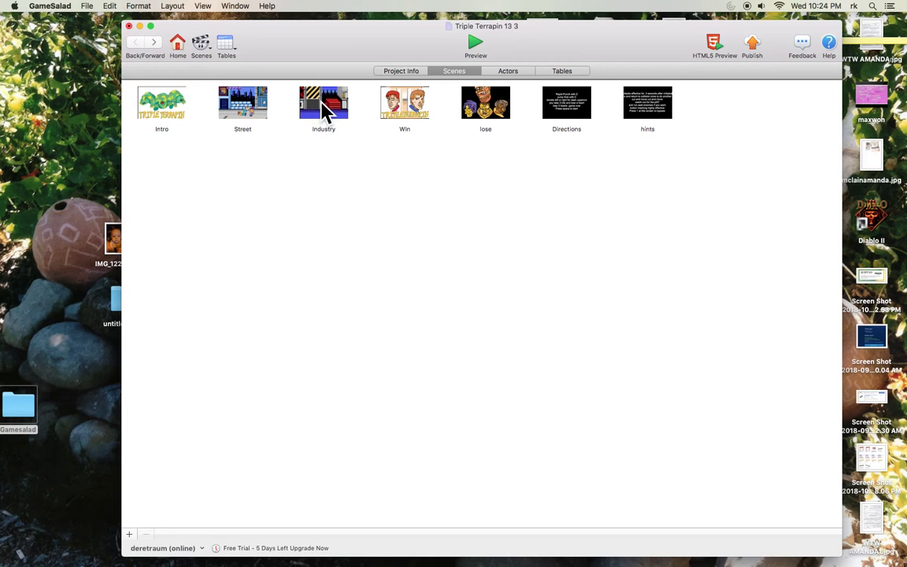
{"action": "mouse_move", "coordinate": [668, 132]}
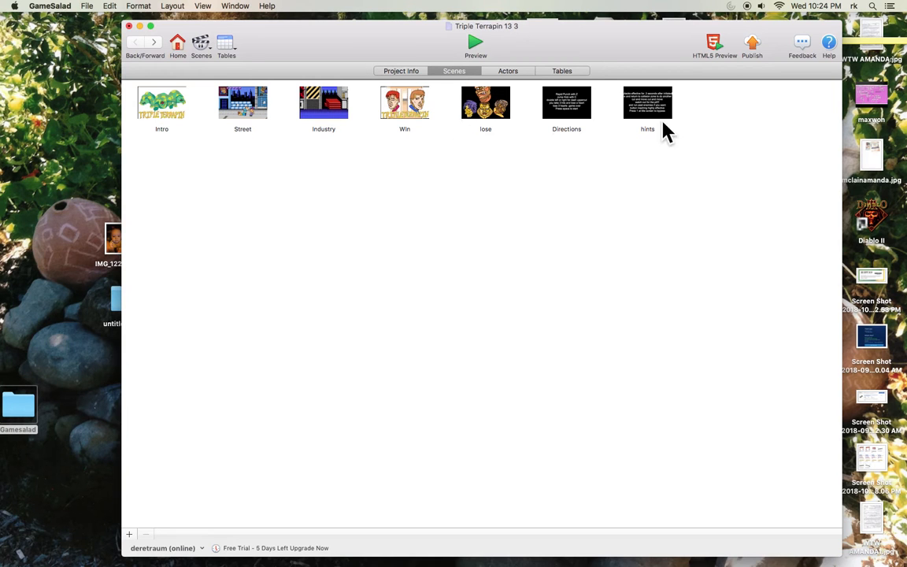
{"action": "mouse_move", "coordinate": [486, 49]}
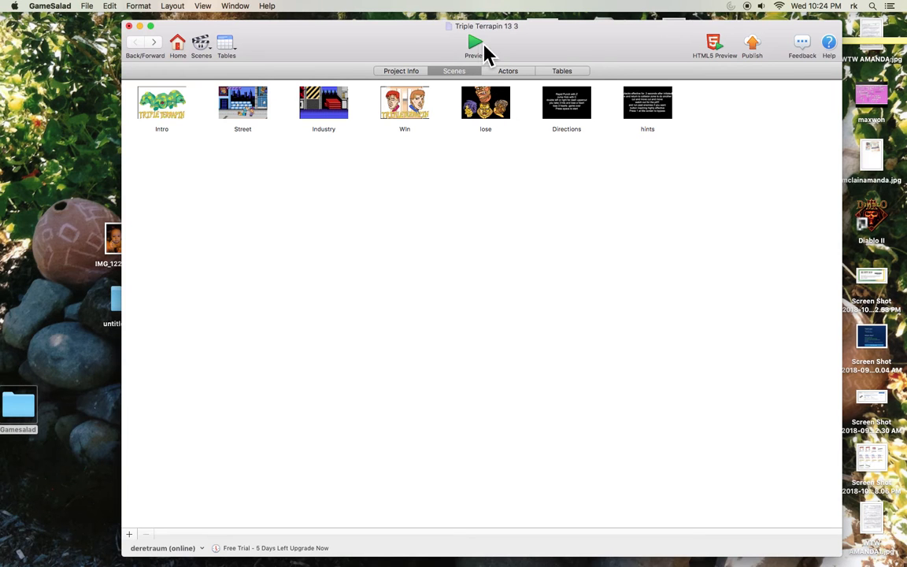
{"action": "mouse_move", "coordinate": [171, 126]}
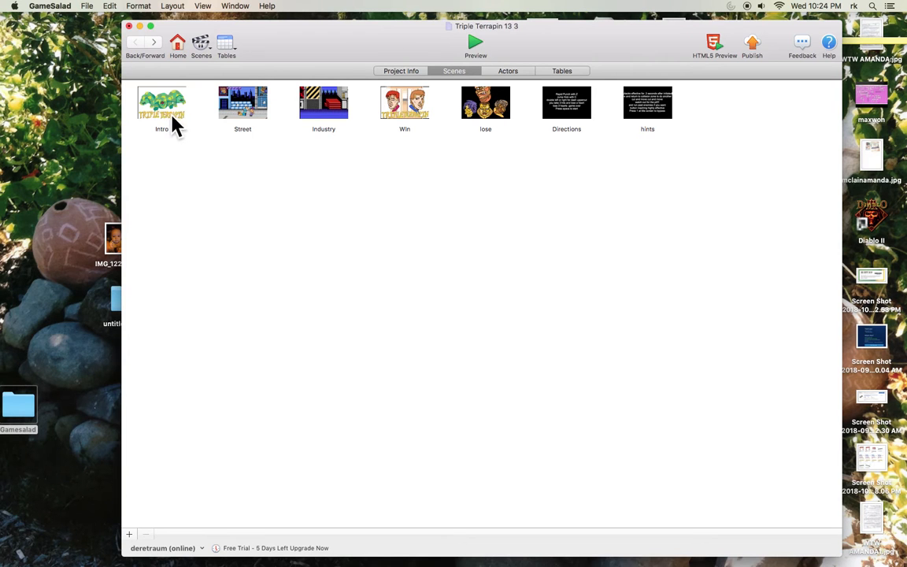
{"action": "mouse_move", "coordinate": [240, 120]}
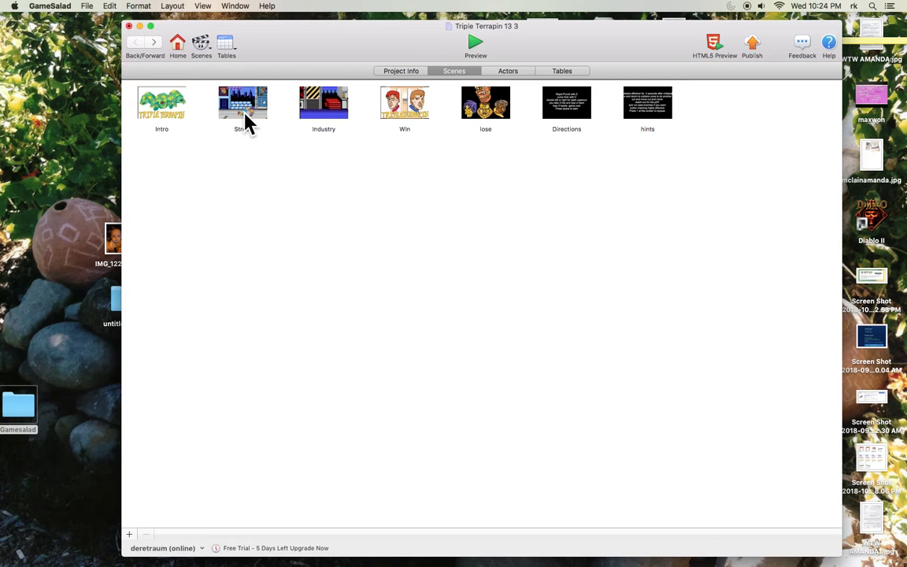
{"action": "left_click", "coordinate": [242, 102]}
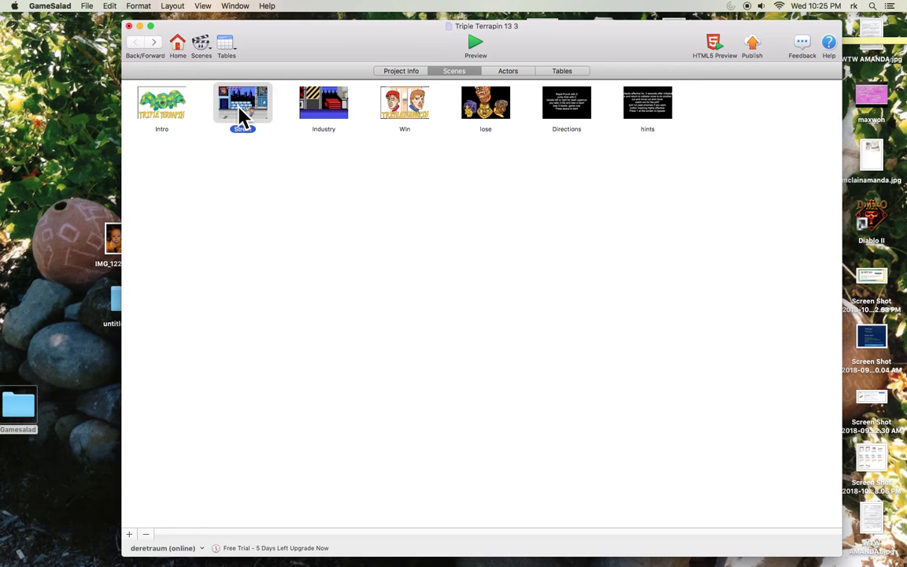
Step: Open the Street scene, inspect the Chewn EnemyMenu actor's locked behaviors, and return
{"action": "double_click", "coordinate": [243, 102]}
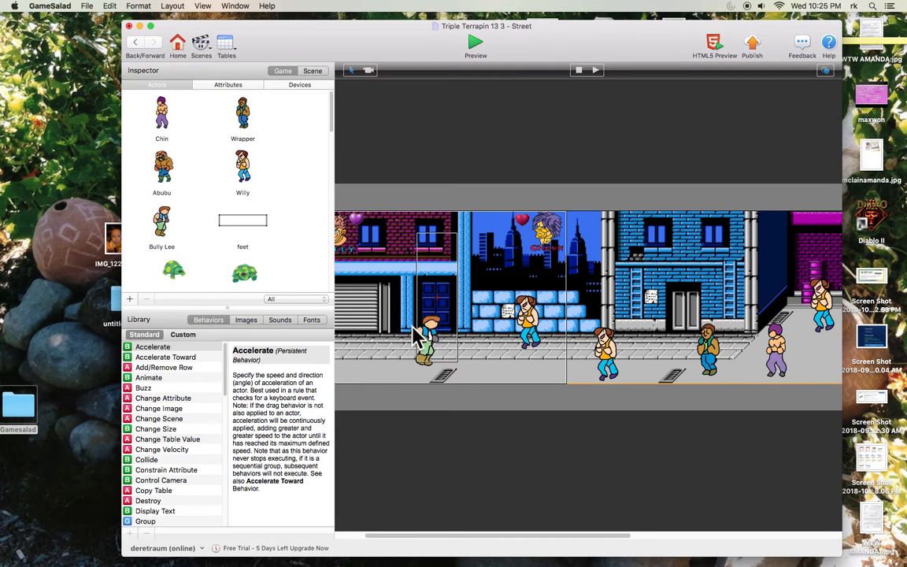
{"action": "scroll", "scroll_direction": "down", "scroll_amount": 3}
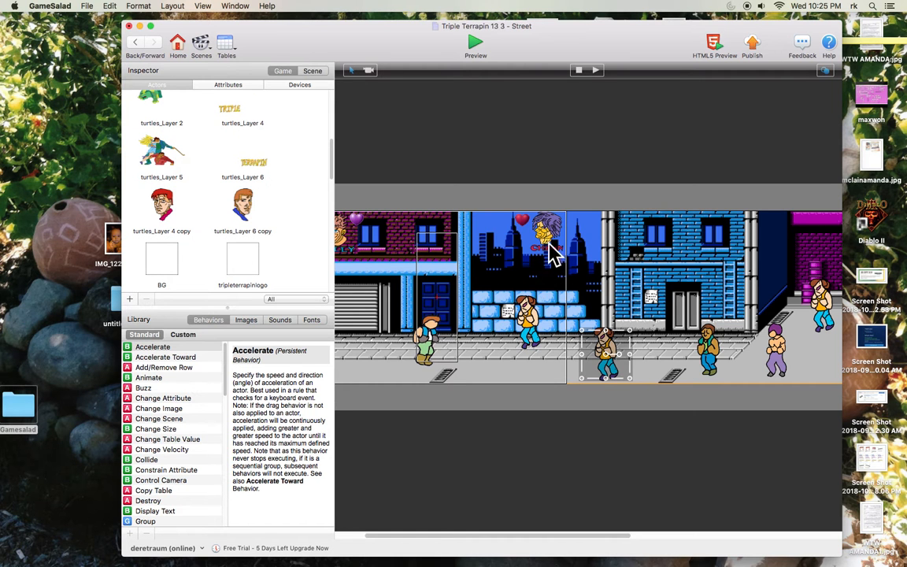
{"action": "left_click", "coordinate": [547, 232]}
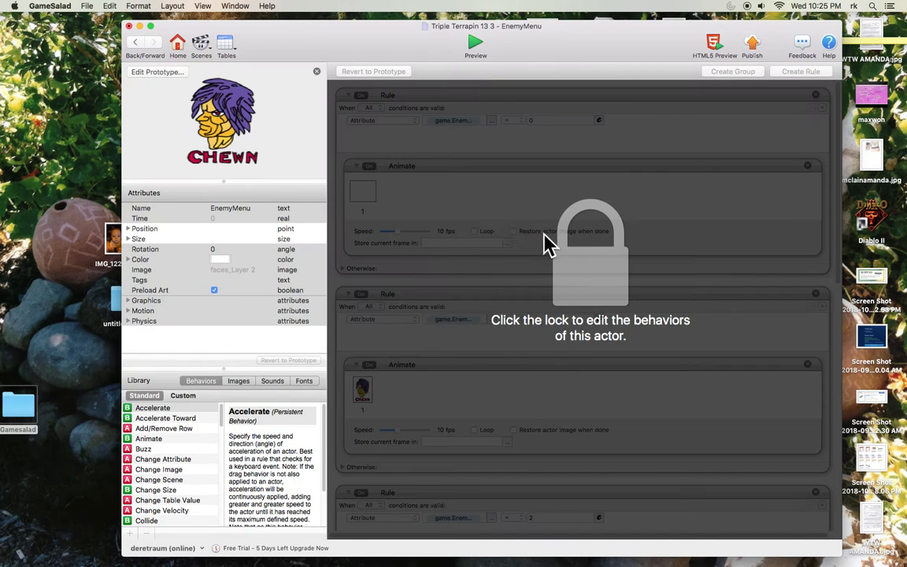
{"action": "mouse_move", "coordinate": [134, 46]}
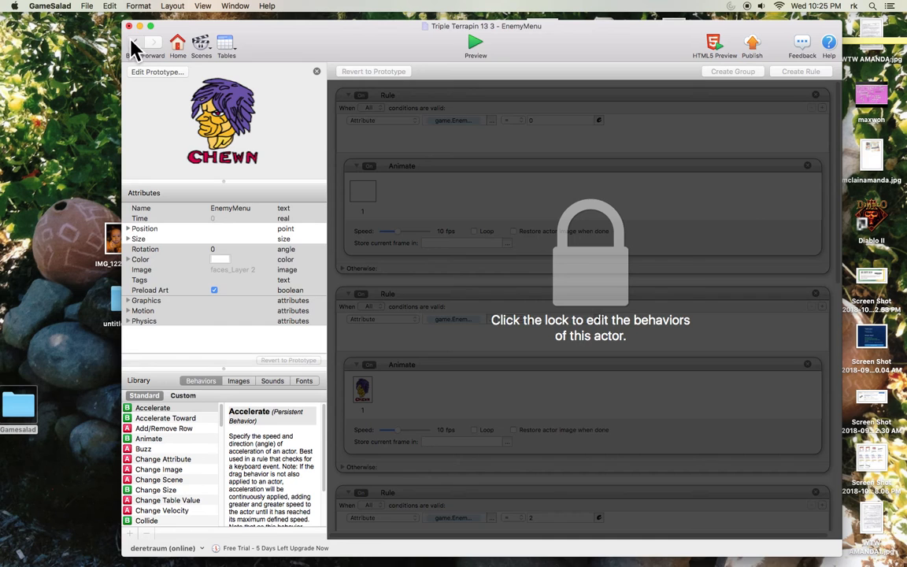
{"action": "left_click", "coordinate": [135, 42]}
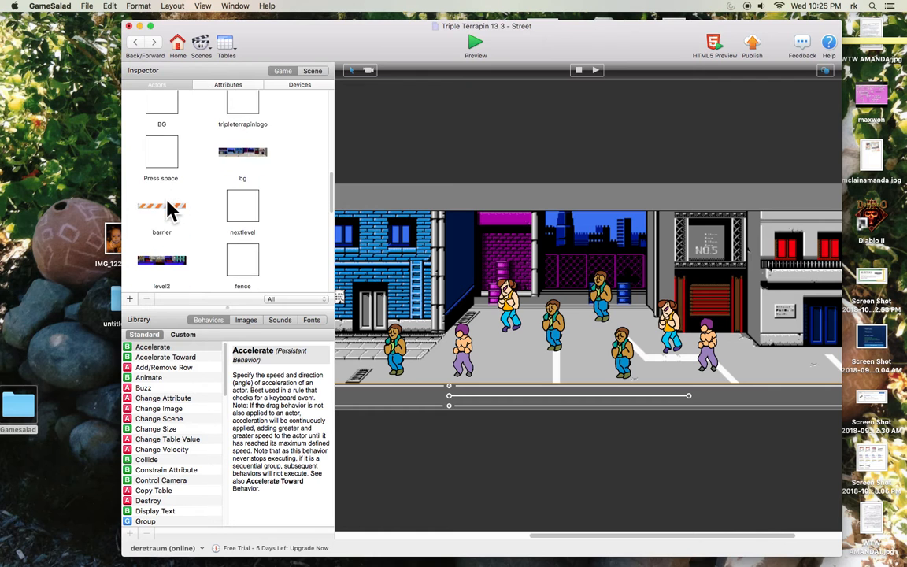
{"action": "double_click", "coordinate": [161, 209]}
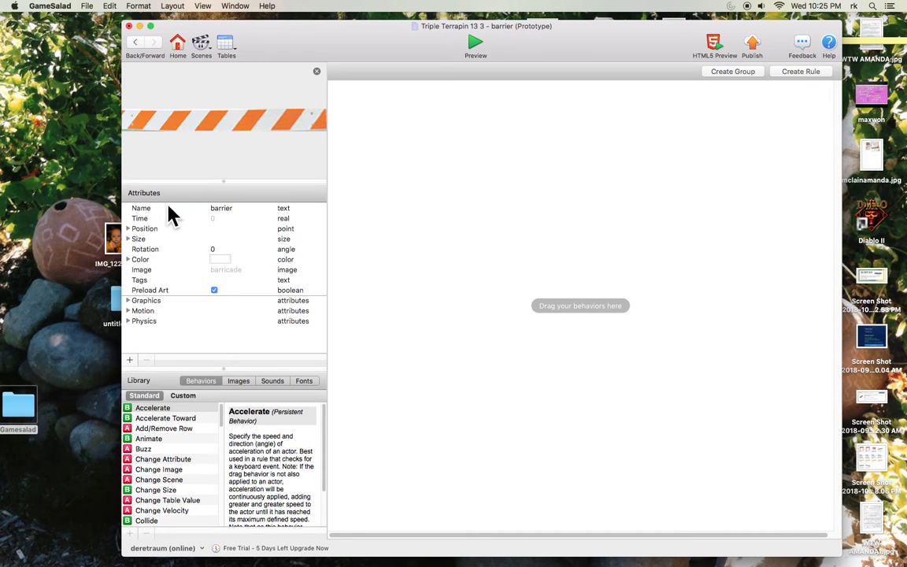
{"action": "left_click", "coordinate": [219, 258]}
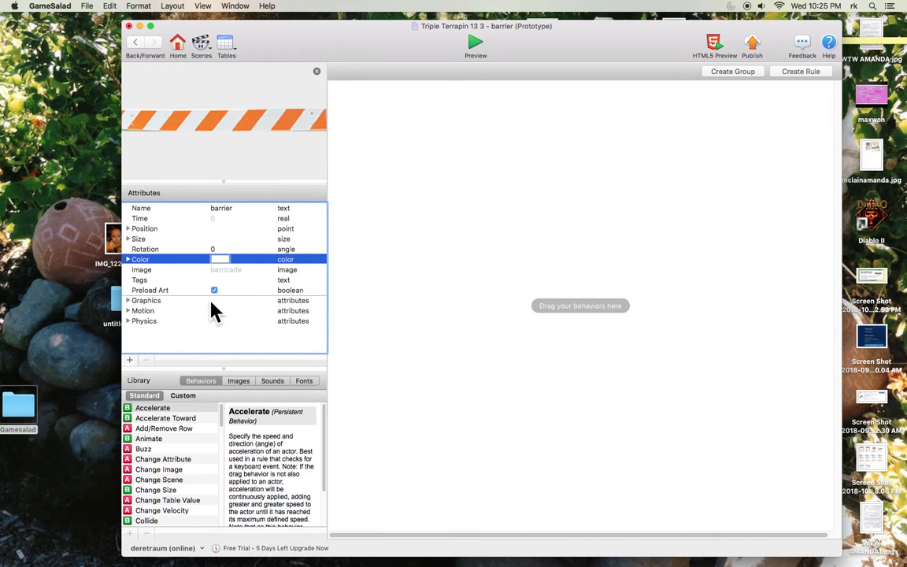
{"action": "left_click", "coordinate": [145, 299]}
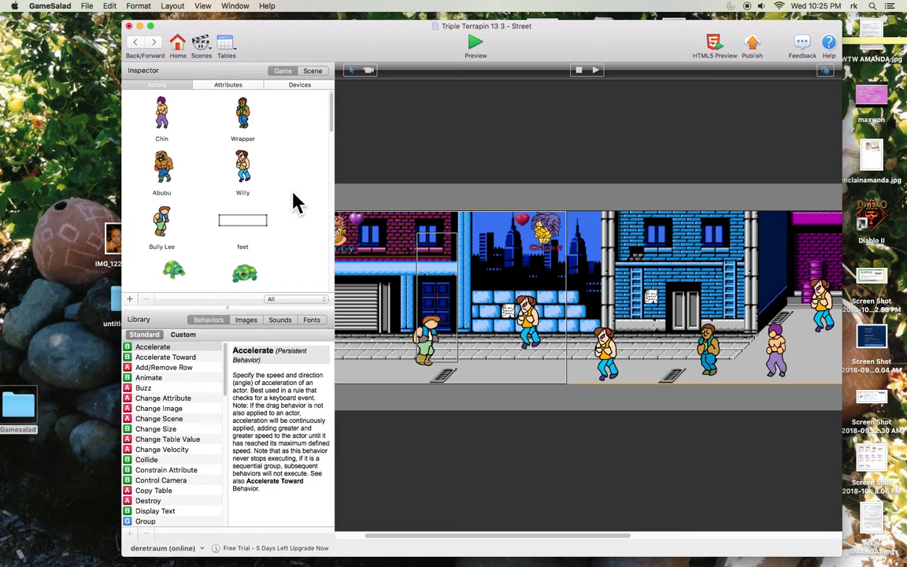
Step: Place a barrier actor among the fighters in the Street scene, then select Bully Lee
{"action": "scroll", "scroll_direction": "down", "scroll_amount": 3}
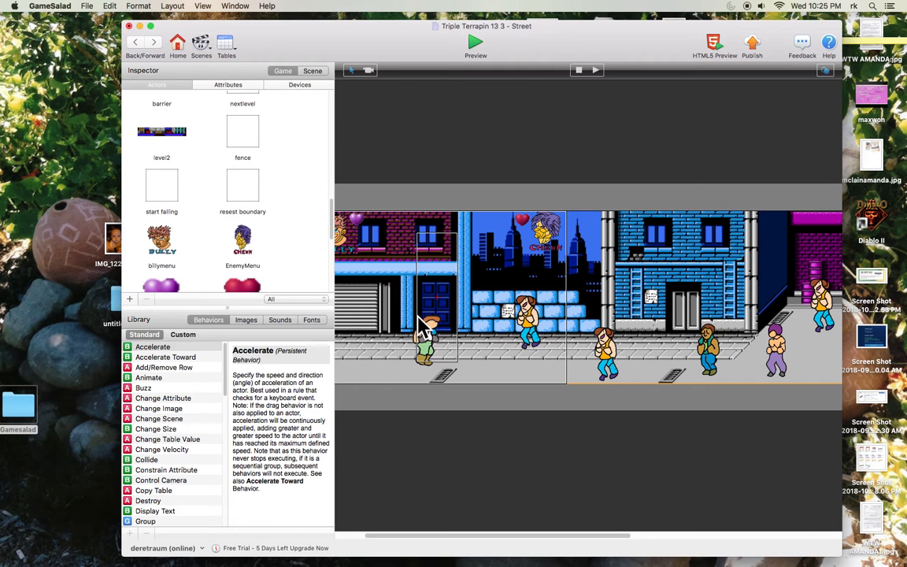
{"action": "left_click", "coordinate": [504, 323]}
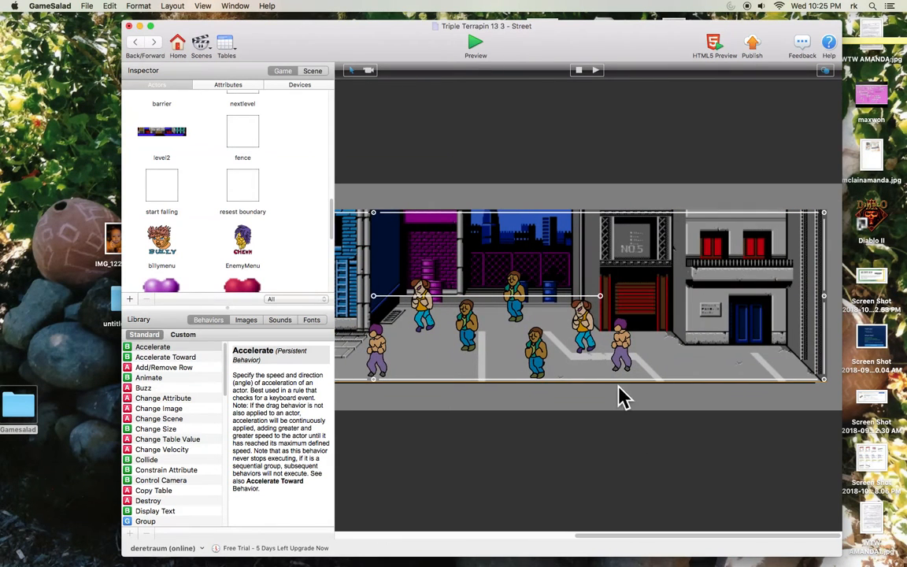
{"action": "mouse_move", "coordinate": [814, 385]}
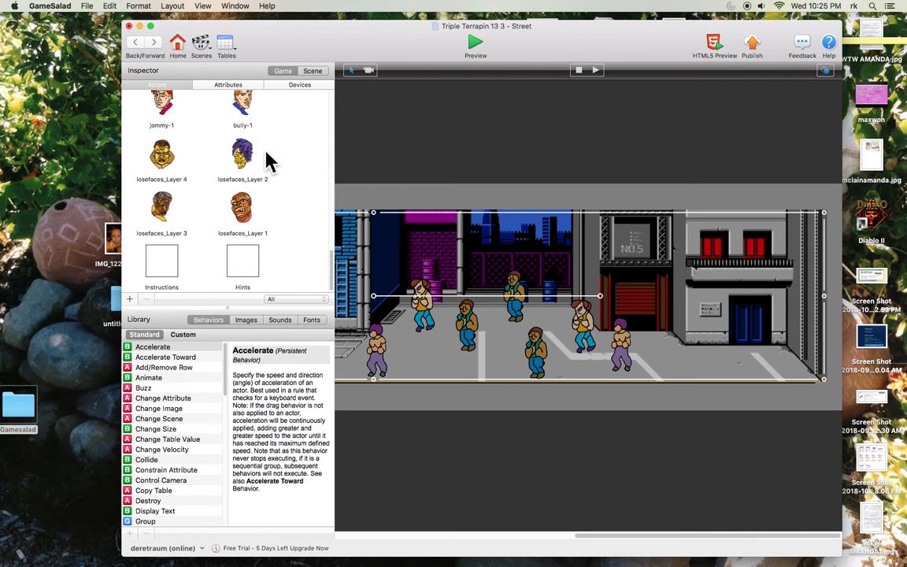
{"action": "scroll", "scroll_direction": "down", "scroll_amount": 3}
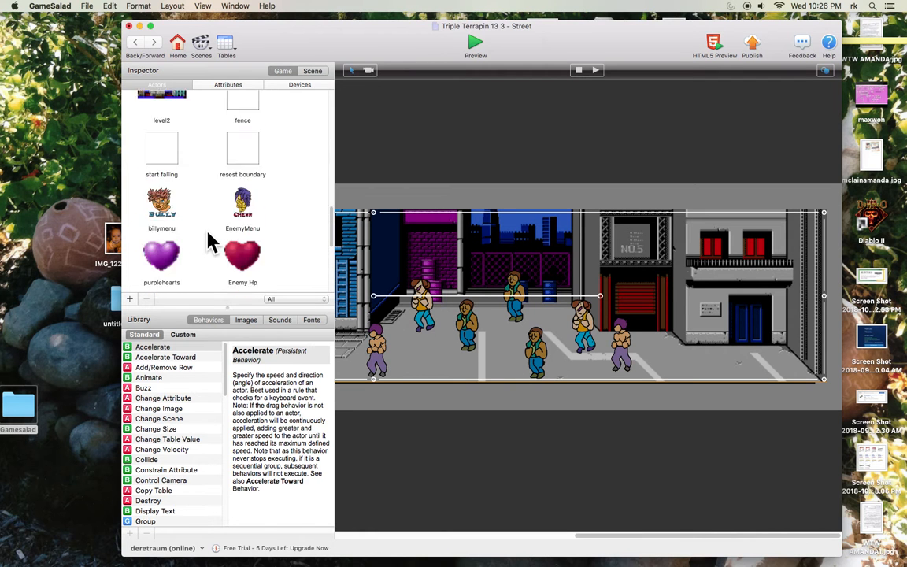
{"action": "scroll", "scroll_direction": "up", "scroll_amount": 3}
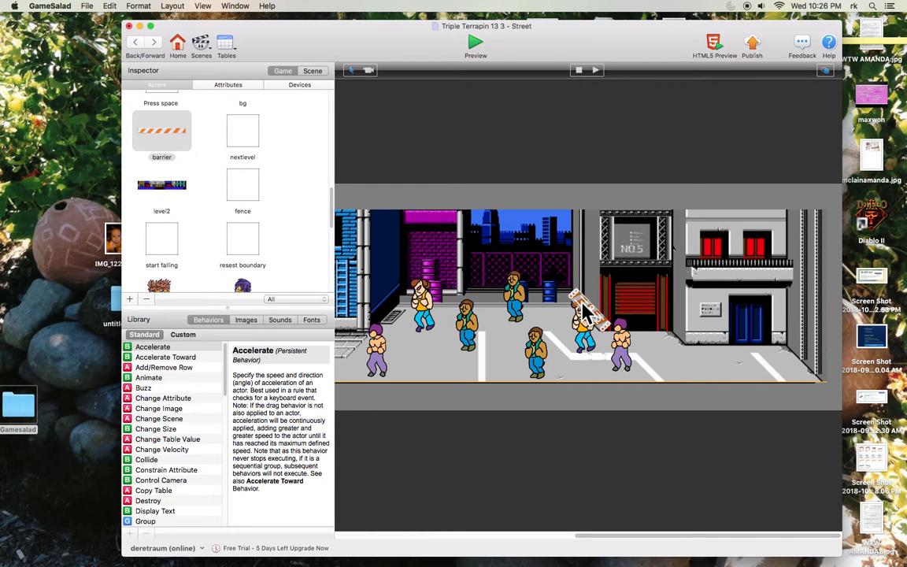
{"action": "mouse_move", "coordinate": [617, 206]}
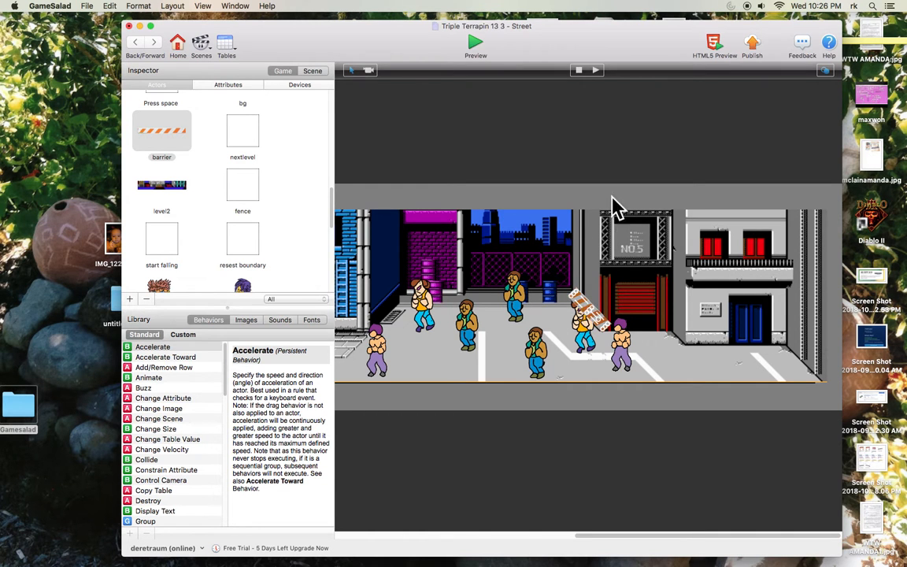
{"action": "mouse_move", "coordinate": [298, 192]}
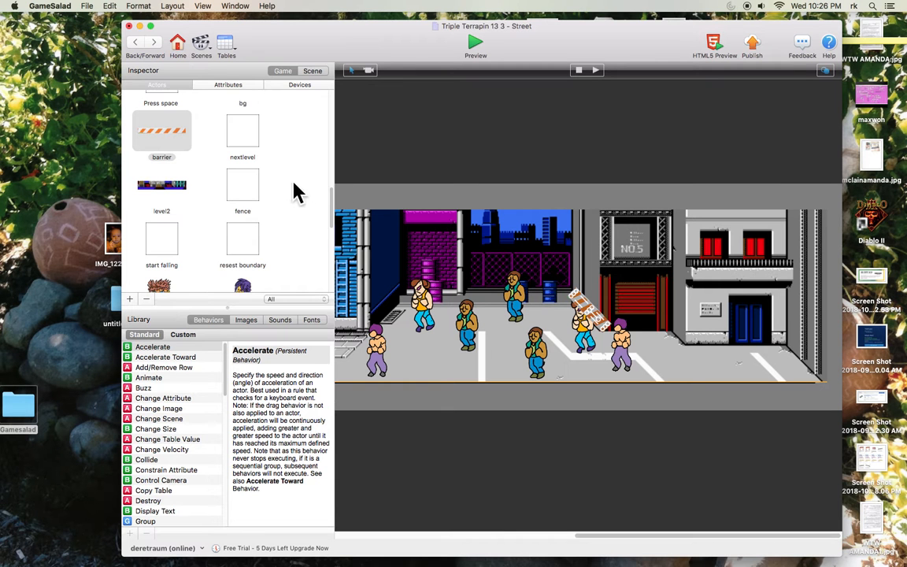
{"action": "scroll", "scroll_direction": "up", "scroll_amount": 3}
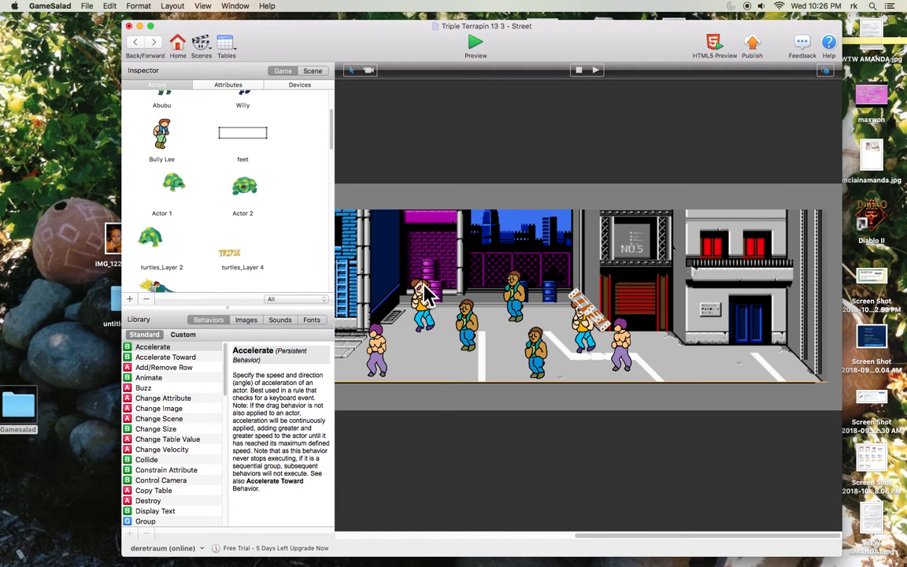
{"action": "mouse_move", "coordinate": [189, 130]}
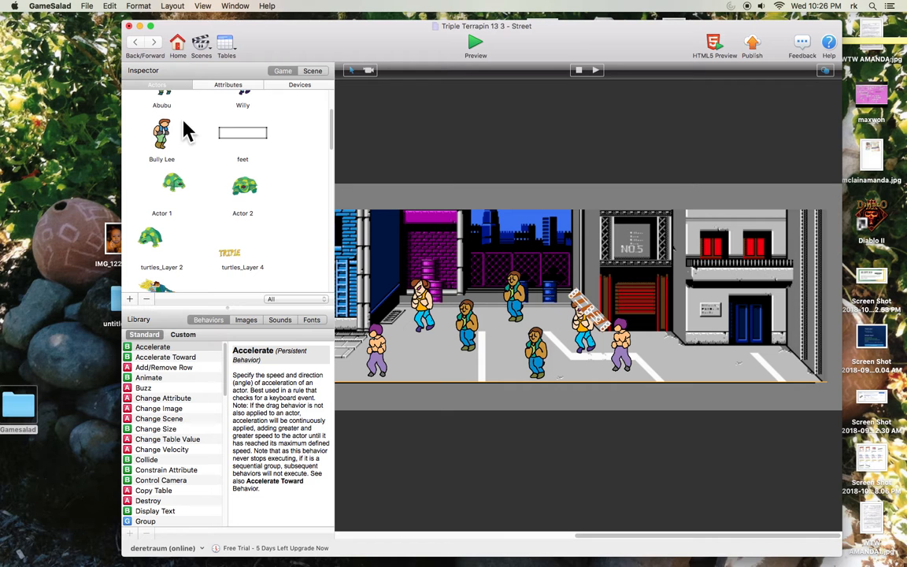
{"action": "mouse_move", "coordinate": [203, 130]}
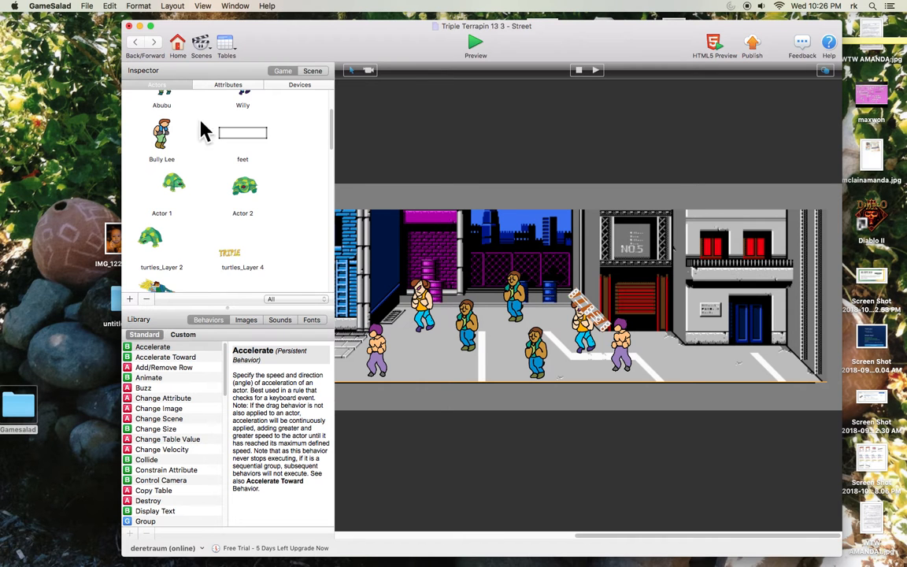
{"action": "left_click", "coordinate": [162, 133]}
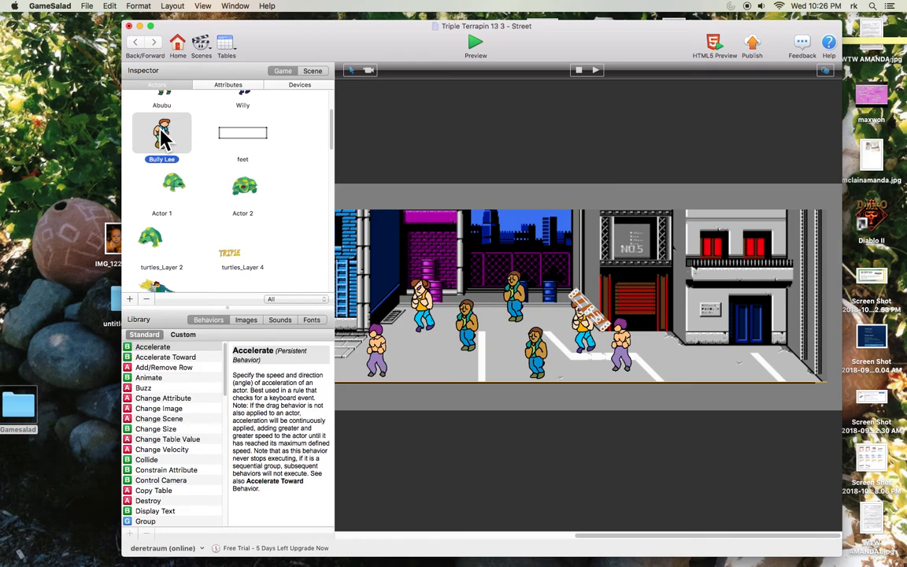
{"action": "double_click", "coordinate": [161, 134]}
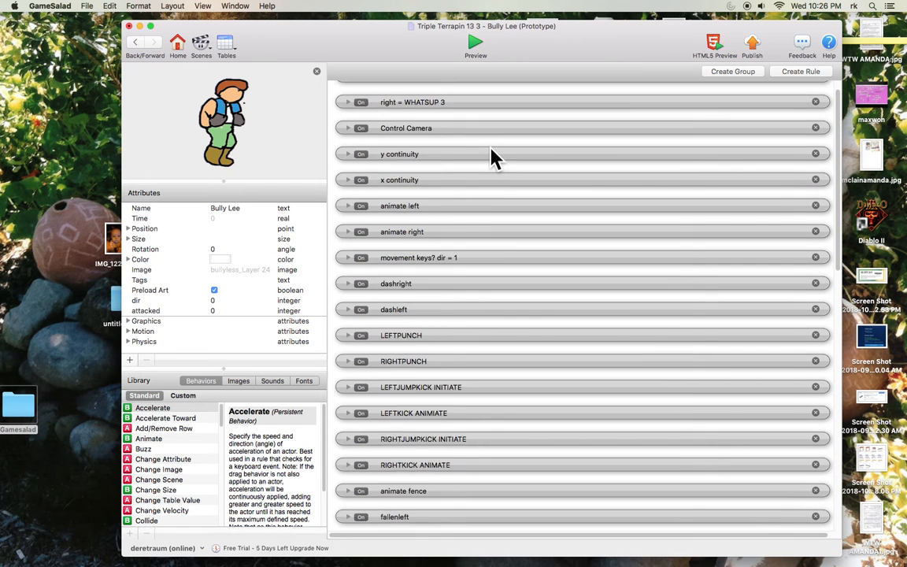
{"action": "left_click", "coordinate": [347, 256]}
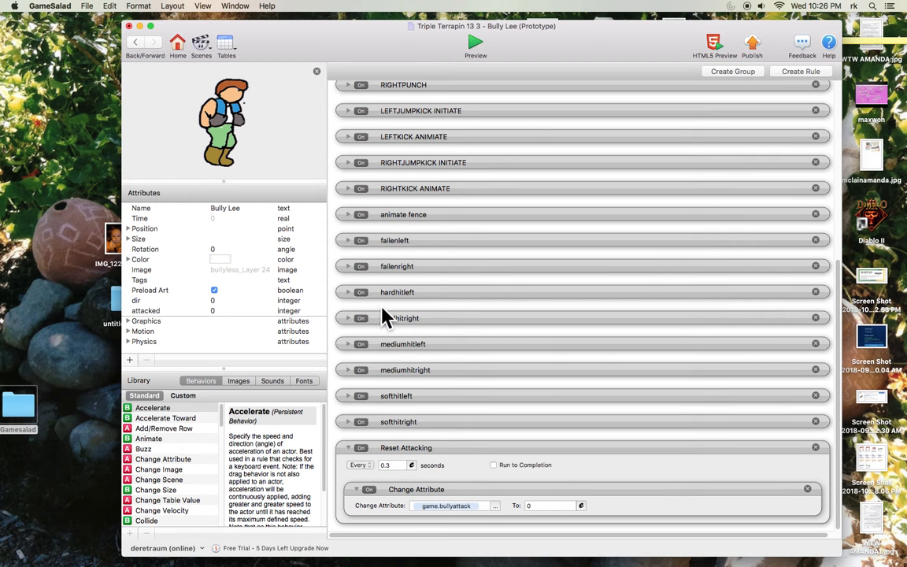
{"action": "scroll", "scroll_direction": "up", "scroll_amount": 3}
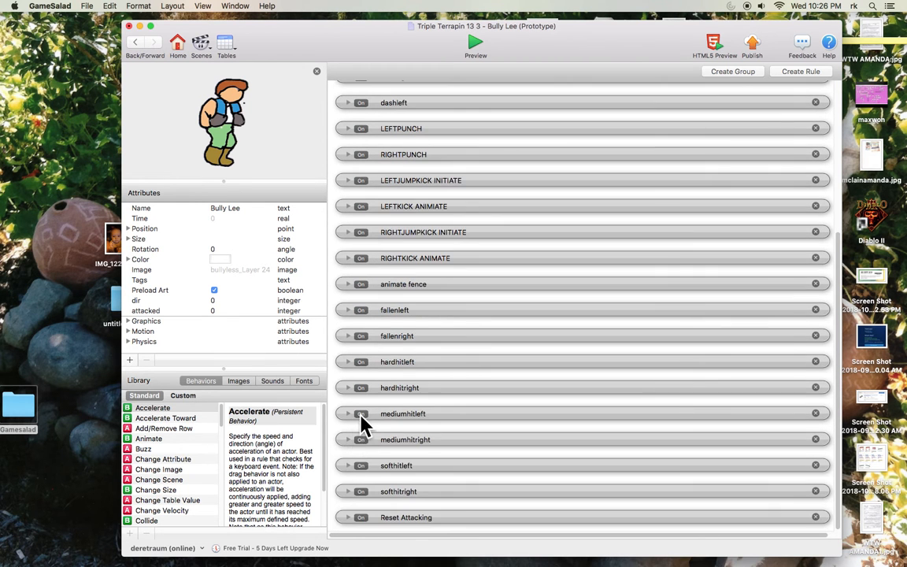
{"action": "scroll", "scroll_direction": "up", "scroll_amount": 3}
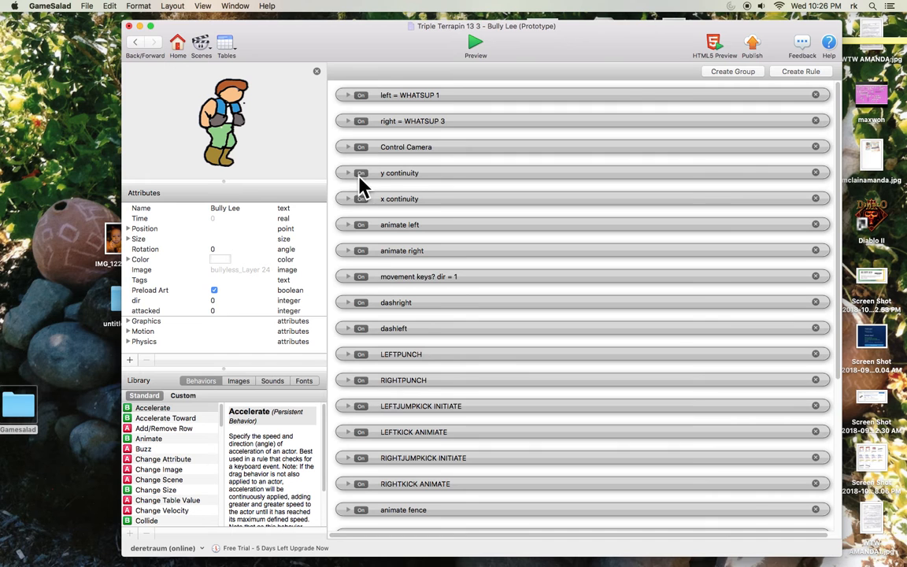
{"action": "mouse_move", "coordinate": [357, 181]}
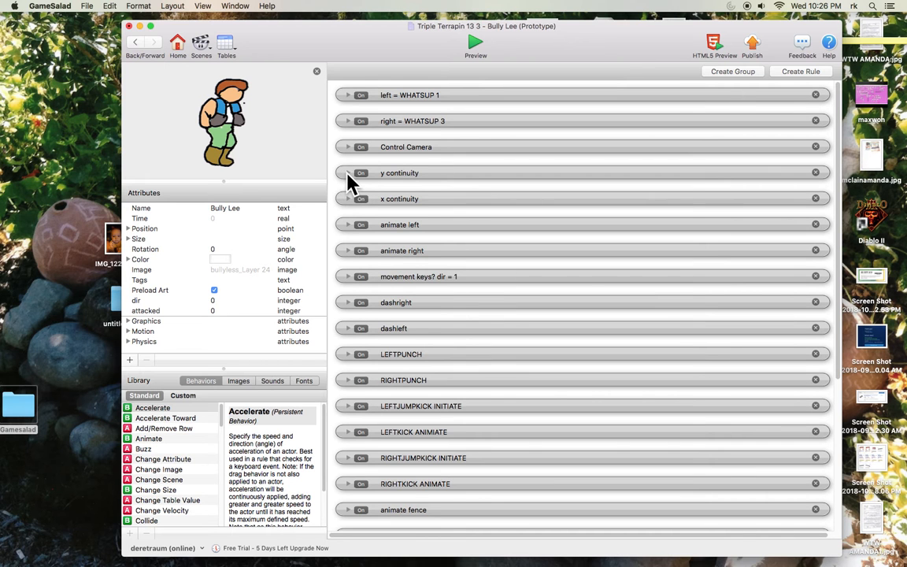
{"action": "mouse_move", "coordinate": [359, 467]}
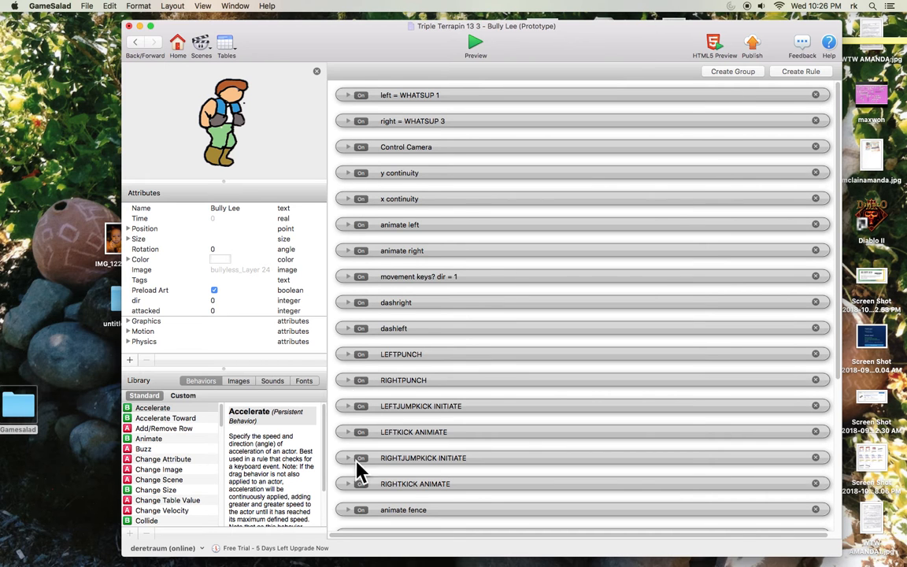
{"action": "mouse_move", "coordinate": [584, 109]}
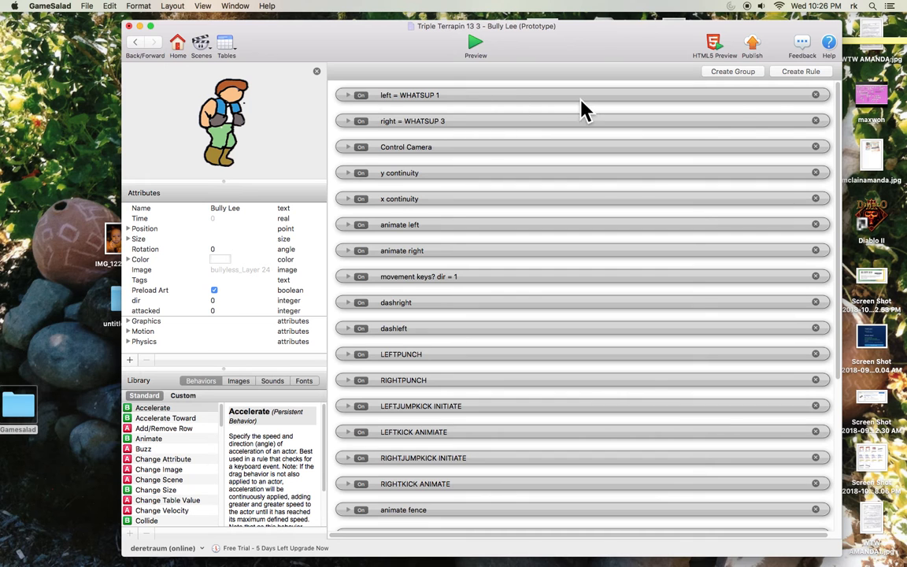
{"action": "mouse_move", "coordinate": [337, 97]}
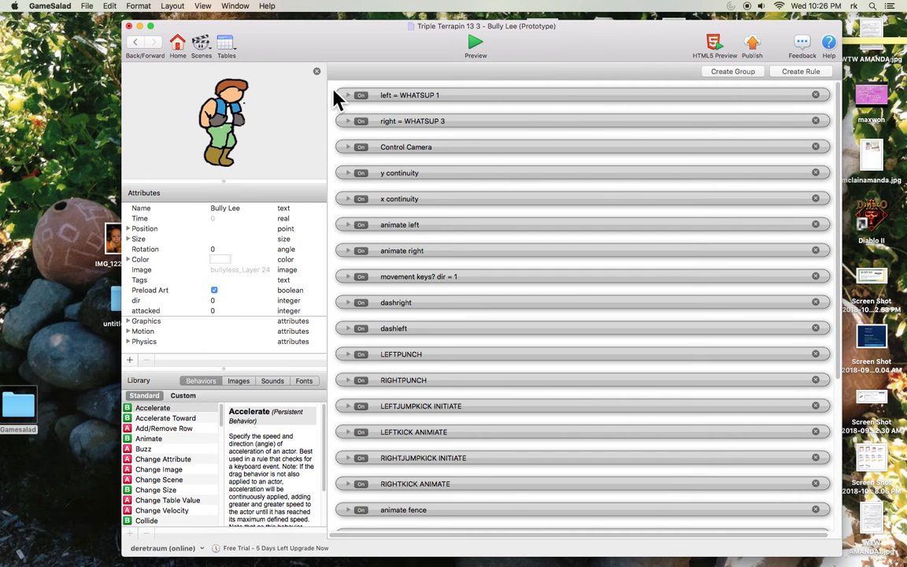
{"action": "left_click", "coordinate": [347, 94]}
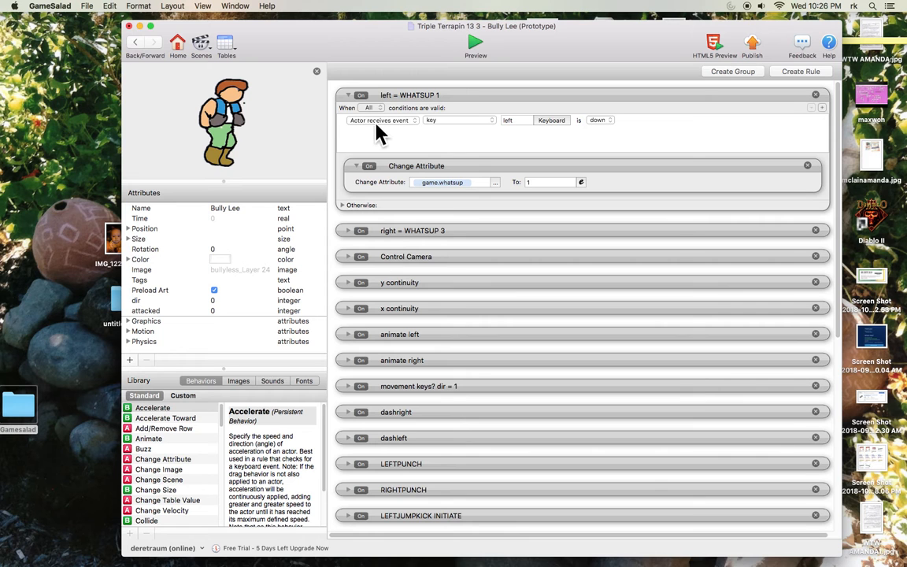
{"action": "mouse_move", "coordinate": [589, 148]}
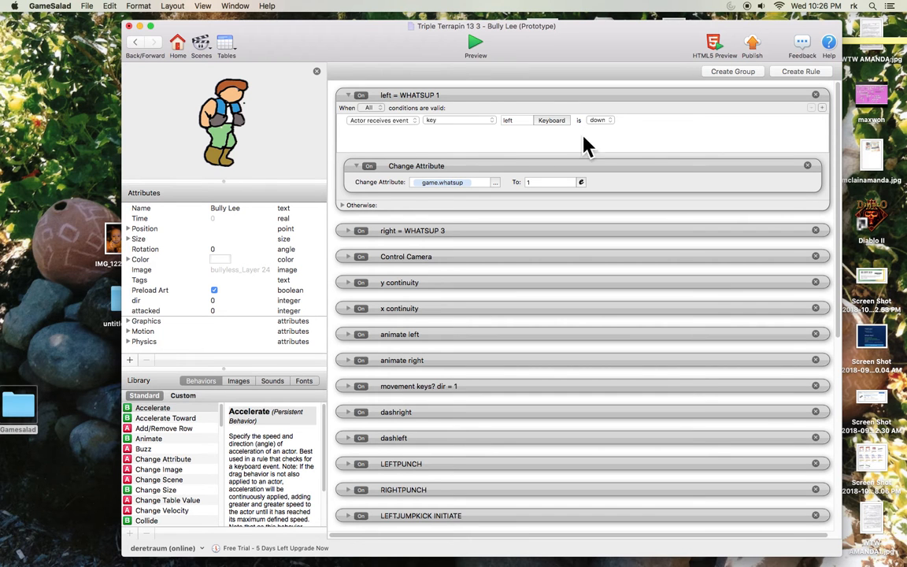
{"action": "mouse_move", "coordinate": [413, 189]}
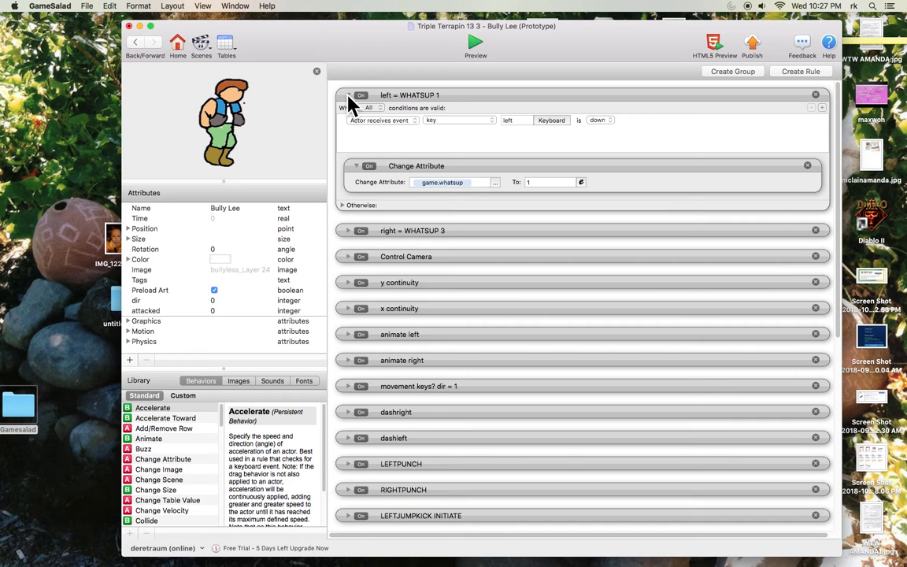
{"action": "left_click", "coordinate": [347, 95]}
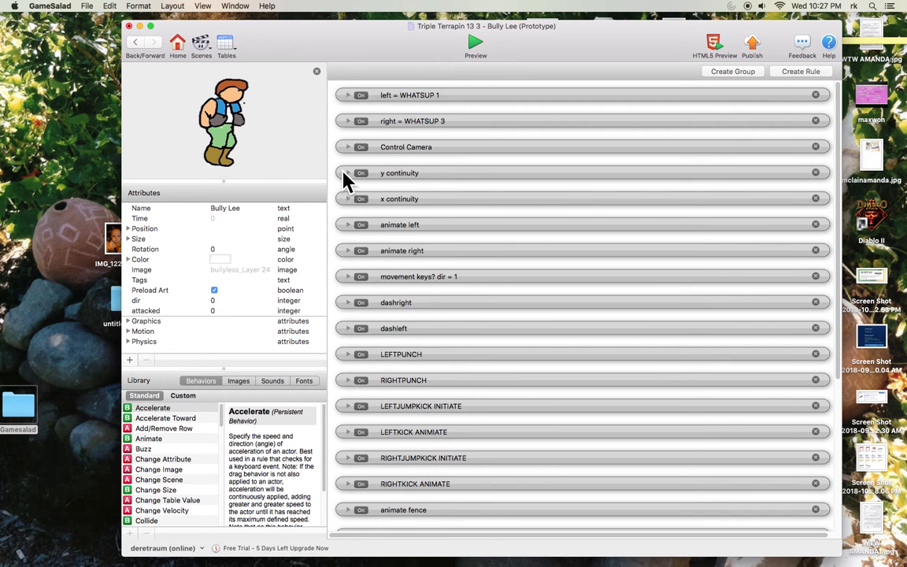
{"action": "mouse_move", "coordinate": [349, 281]}
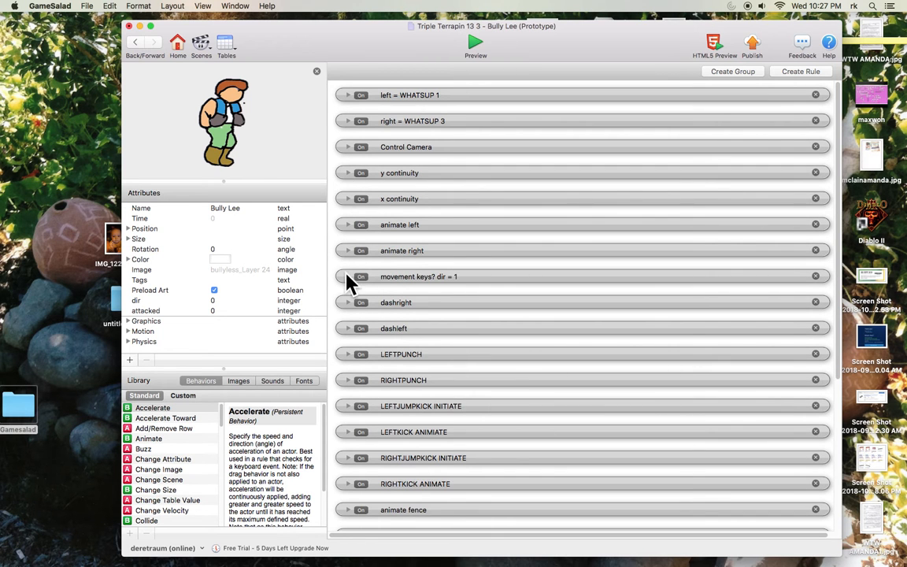
{"action": "left_click", "coordinate": [347, 250]}
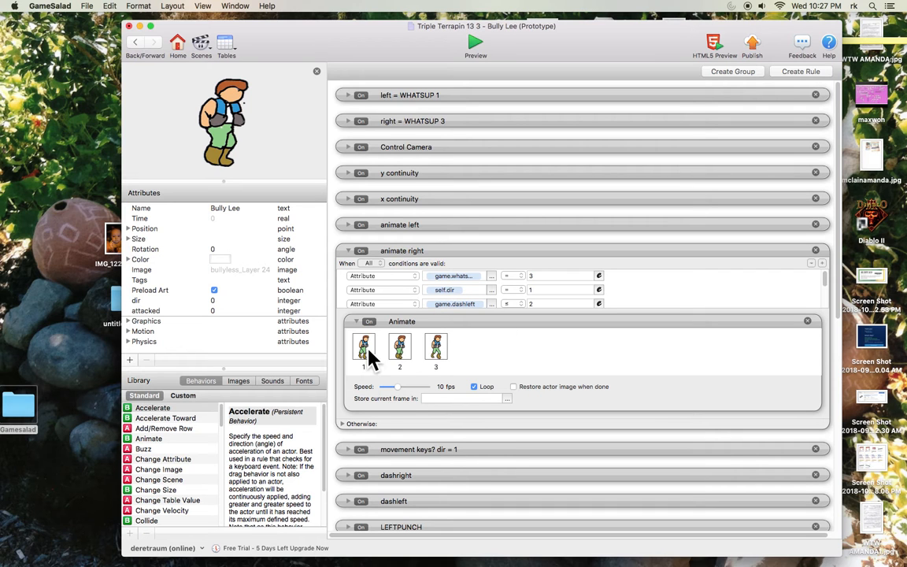
{"action": "mouse_move", "coordinate": [382, 354]}
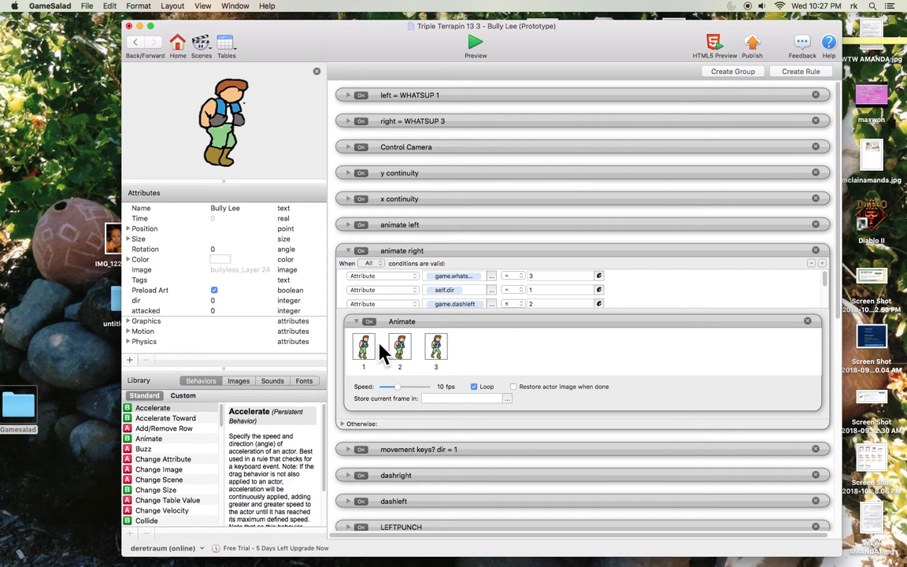
{"action": "mouse_move", "coordinate": [484, 398]}
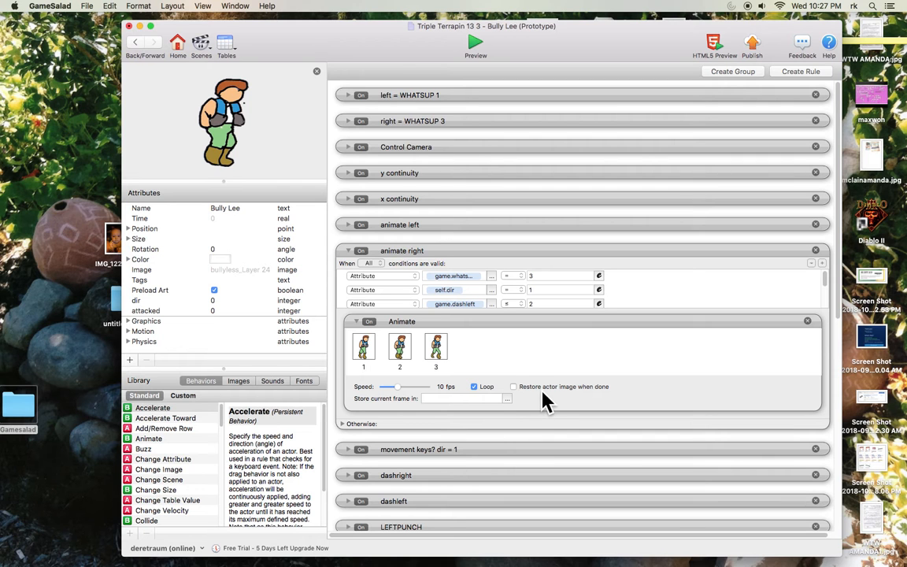
{"action": "mouse_move", "coordinate": [352, 256]}
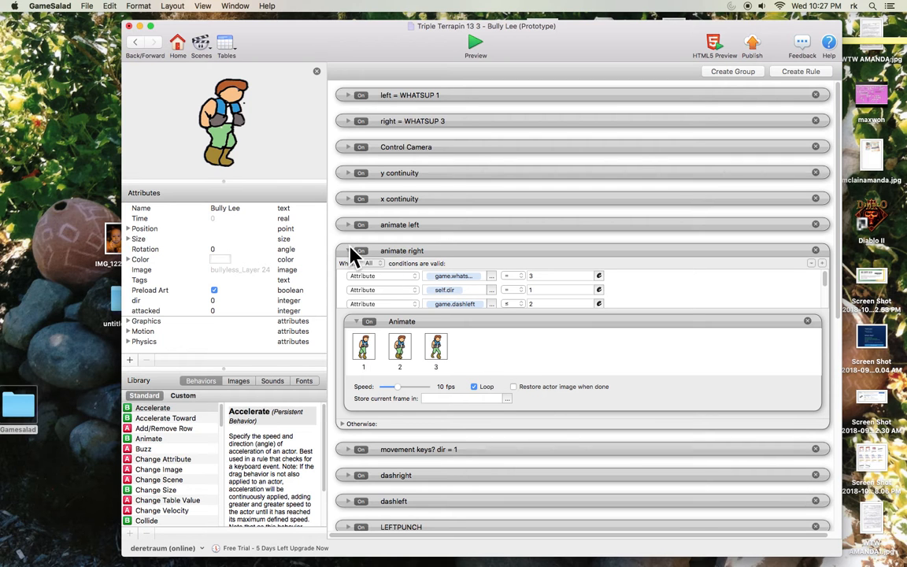
{"action": "left_click", "coordinate": [348, 251]}
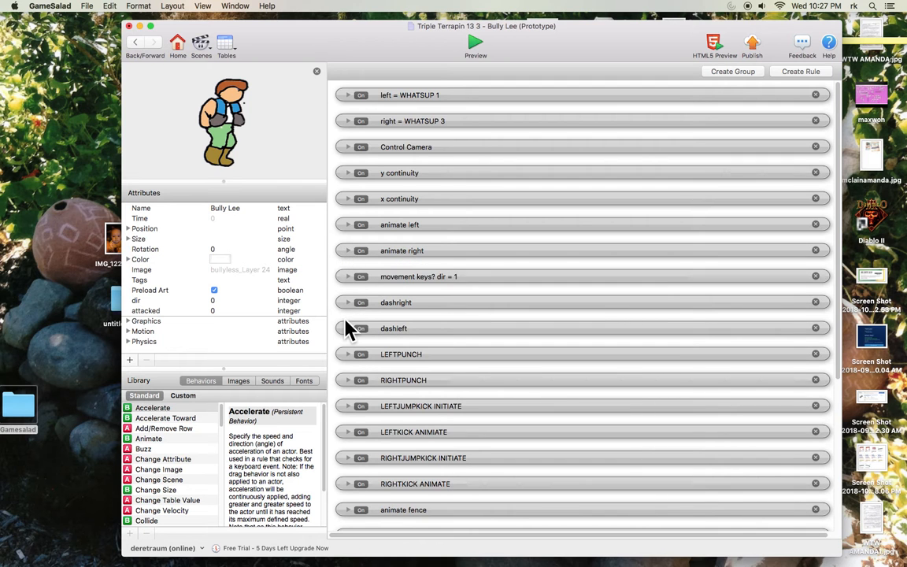
{"action": "mouse_move", "coordinate": [351, 469]}
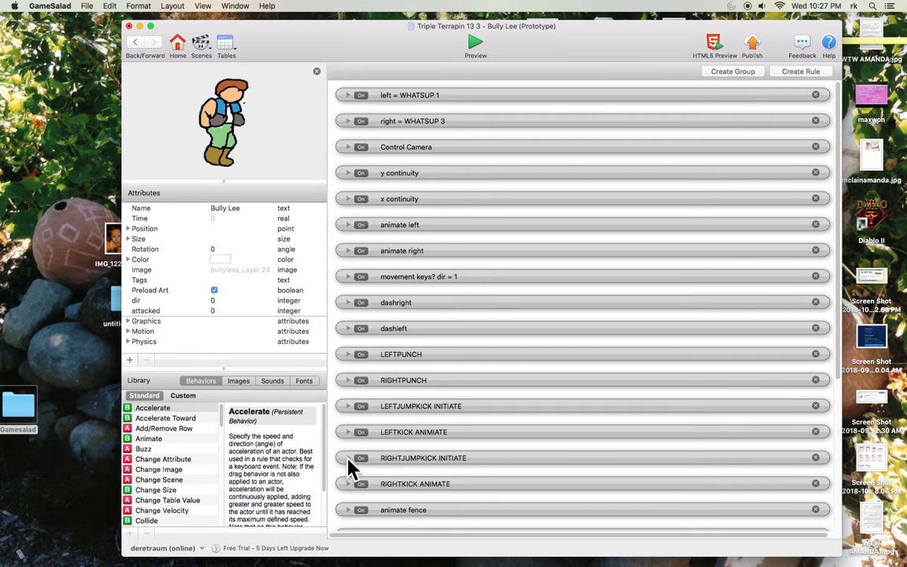
Step: Expand and collapse the RIGHTJUMPKICK INITIATE and LEFTKICK ANIMIATE rules
{"action": "left_click", "coordinate": [348, 457]}
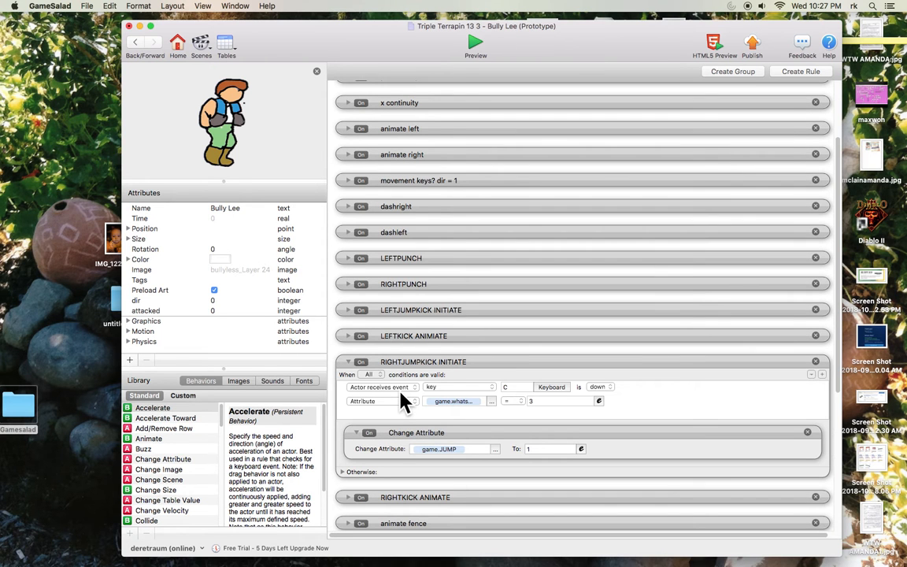
{"action": "mouse_move", "coordinate": [352, 368]}
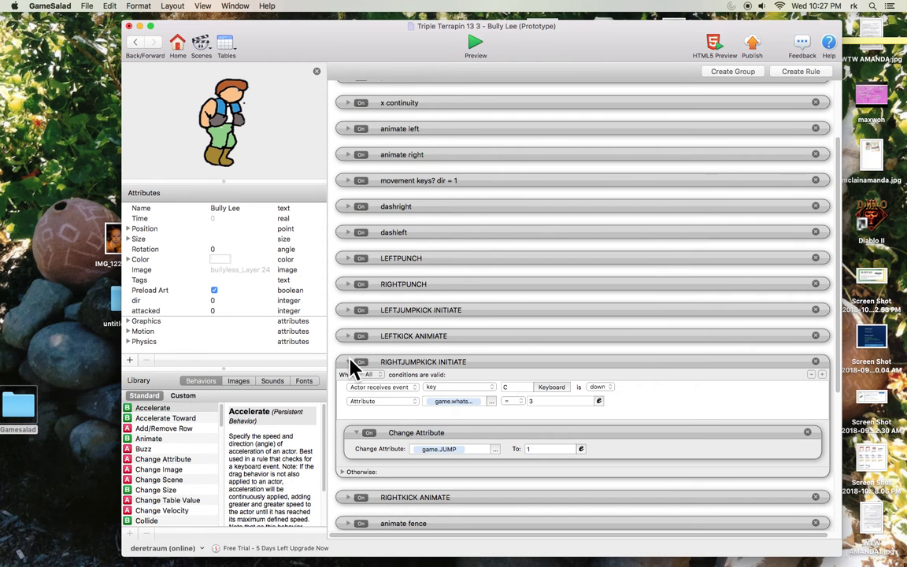
{"action": "left_click", "coordinate": [347, 361]}
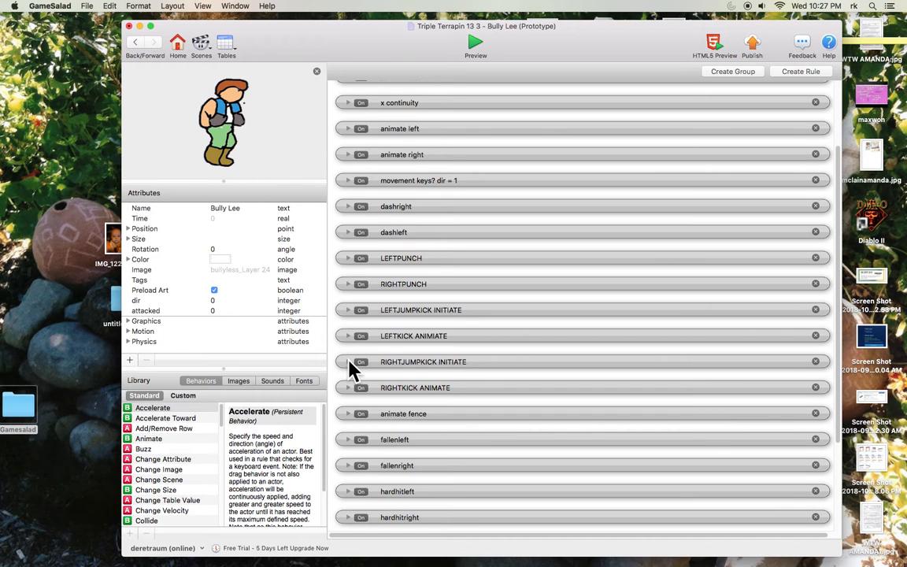
{"action": "mouse_move", "coordinate": [352, 334]}
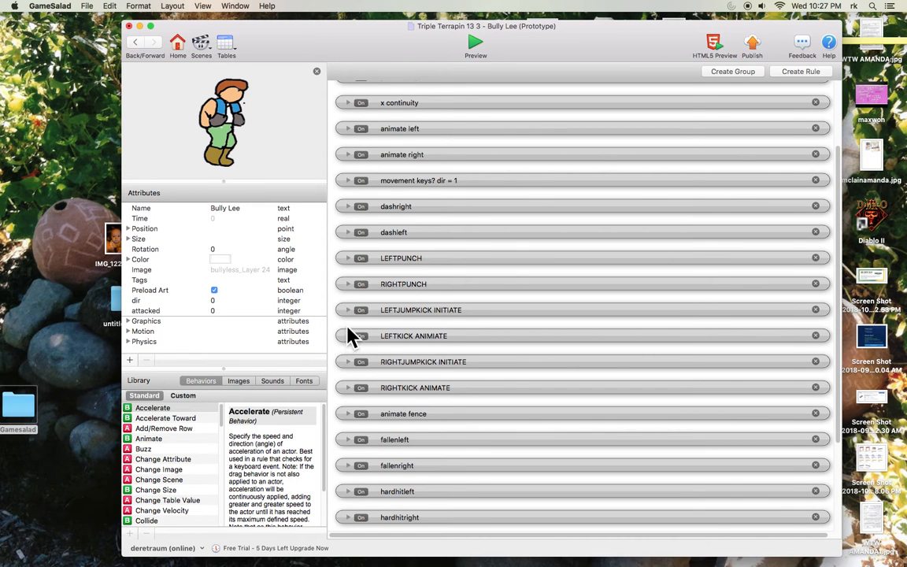
{"action": "mouse_move", "coordinate": [353, 345]}
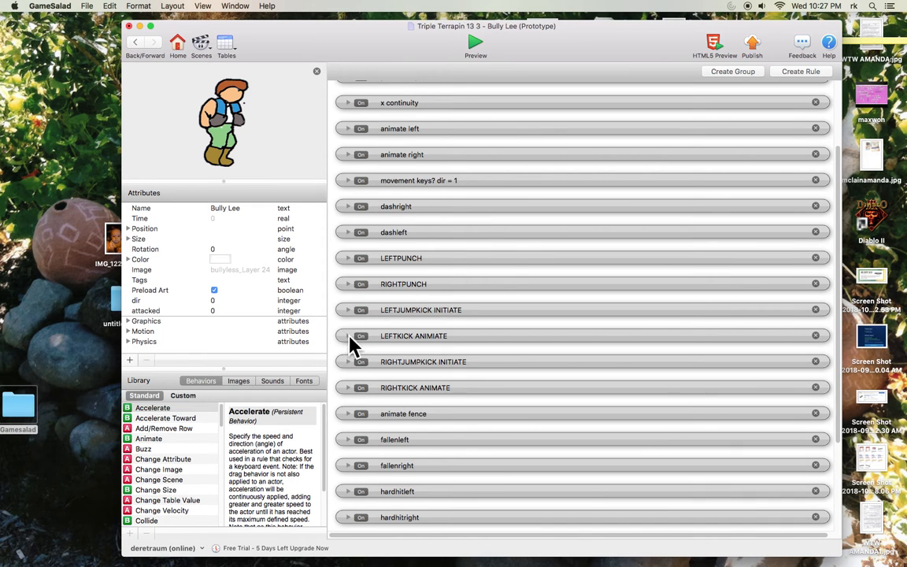
{"action": "left_click", "coordinate": [348, 335]}
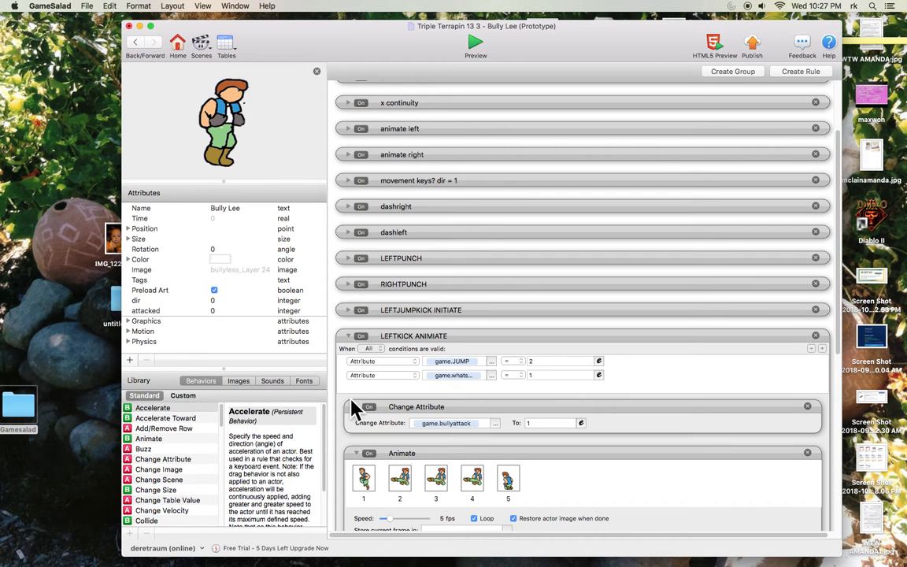
{"action": "scroll", "scroll_direction": "down", "scroll_amount": 3}
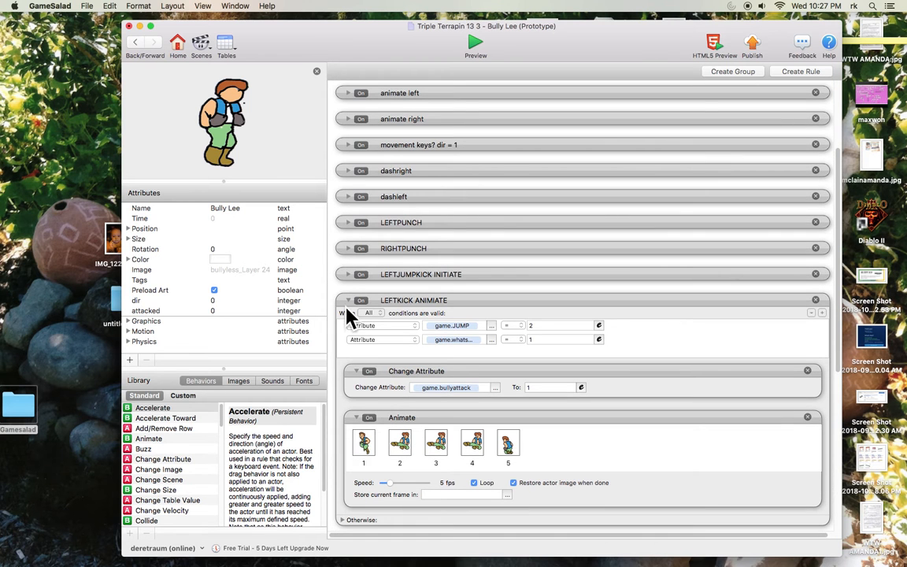
{"action": "mouse_move", "coordinate": [350, 307]}
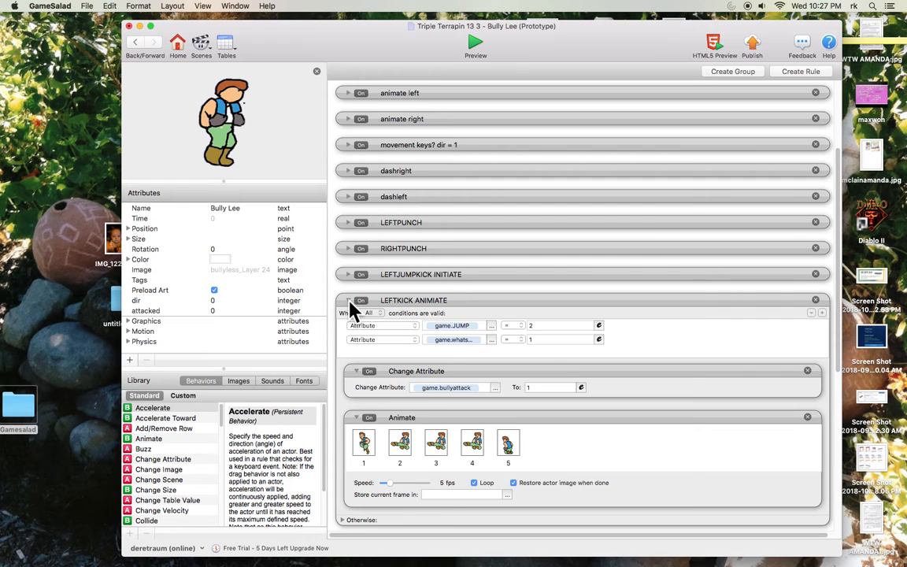
{"action": "left_click", "coordinate": [348, 300]}
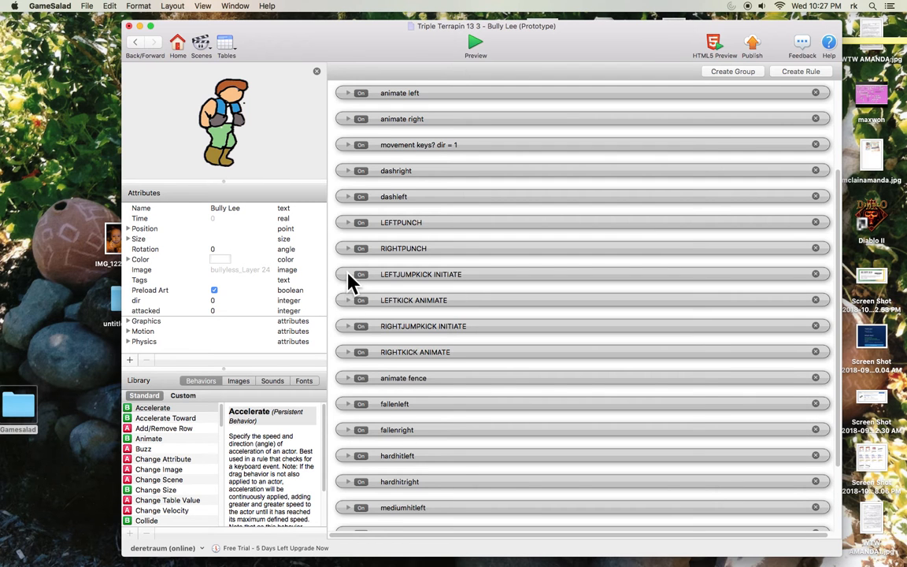
Step: Re-read the LEFTJUMPKICK INITIATE and LEFTKICK ANIMIATE rules, leaving both collapsed
{"action": "left_click", "coordinate": [348, 273]}
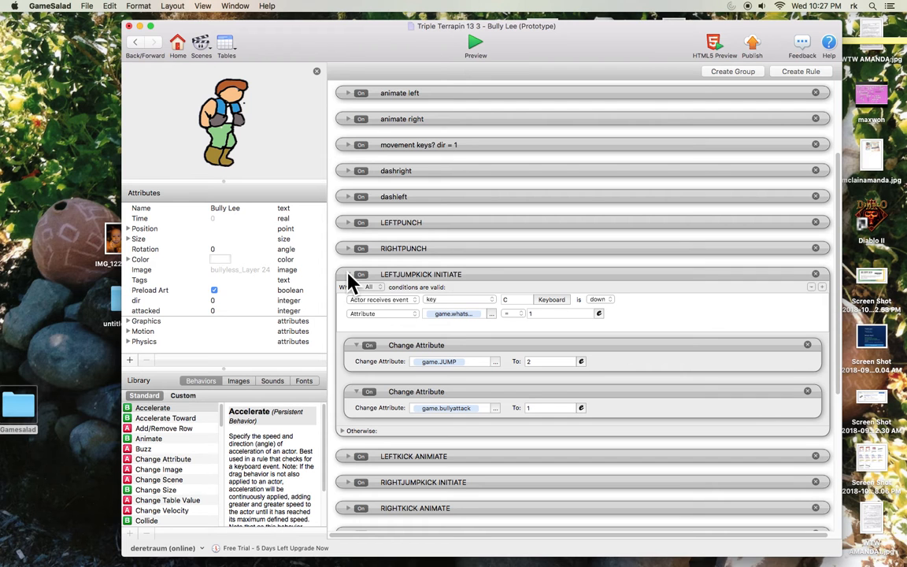
{"action": "left_click", "coordinate": [348, 273]}
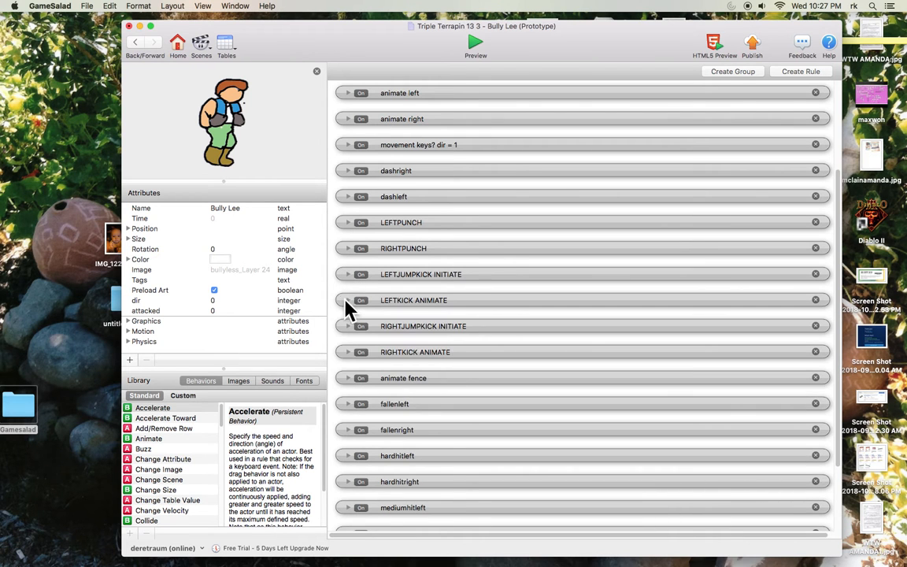
{"action": "left_click", "coordinate": [347, 300]}
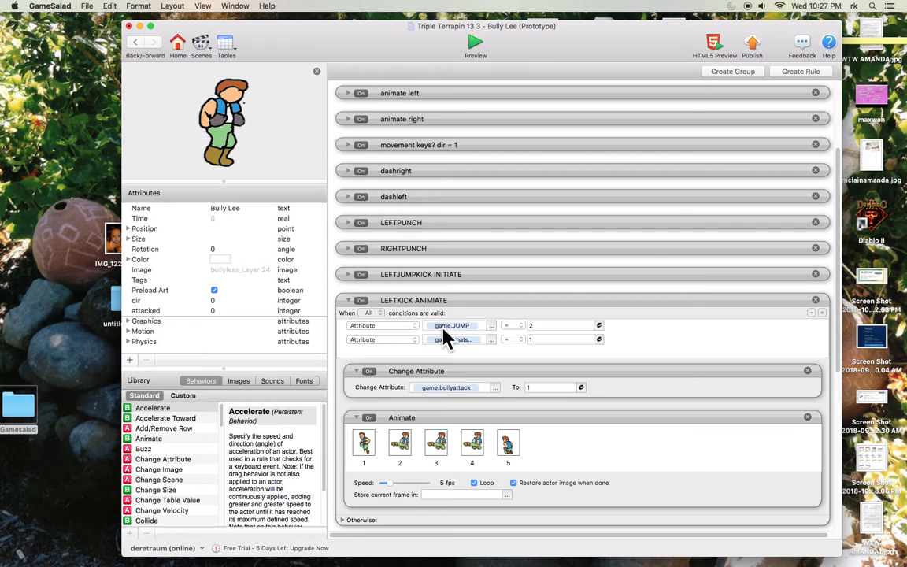
{"action": "mouse_move", "coordinate": [539, 351]}
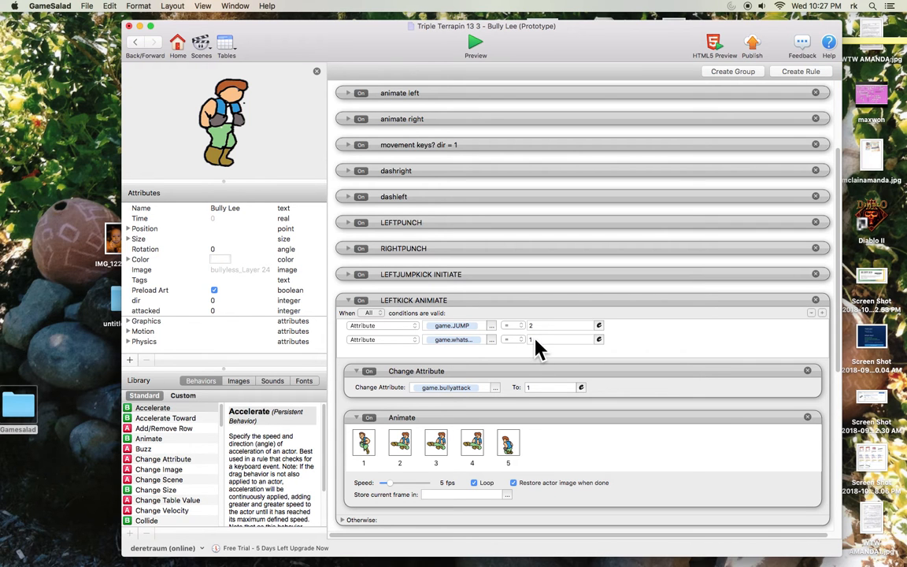
{"action": "mouse_move", "coordinate": [469, 409]}
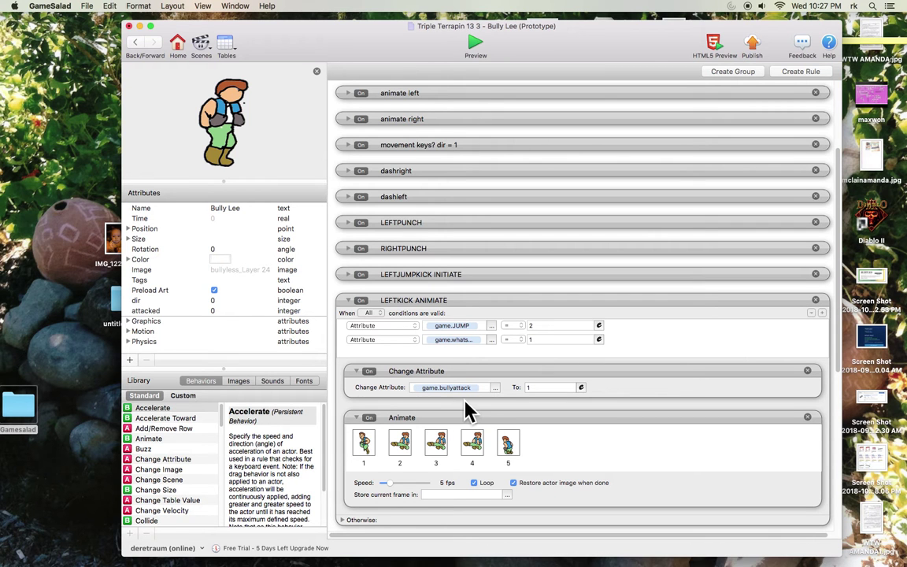
{"action": "mouse_move", "coordinate": [532, 401]}
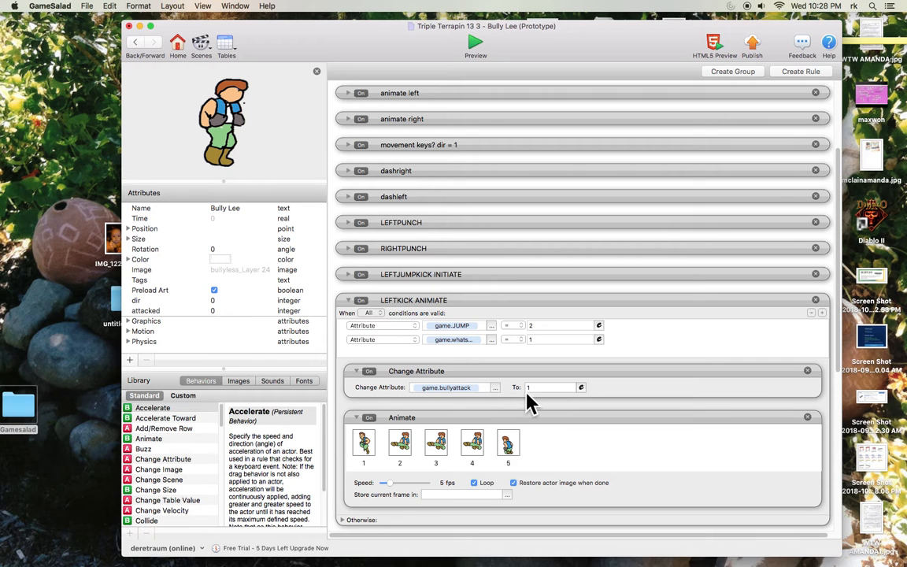
{"action": "mouse_move", "coordinate": [379, 451]}
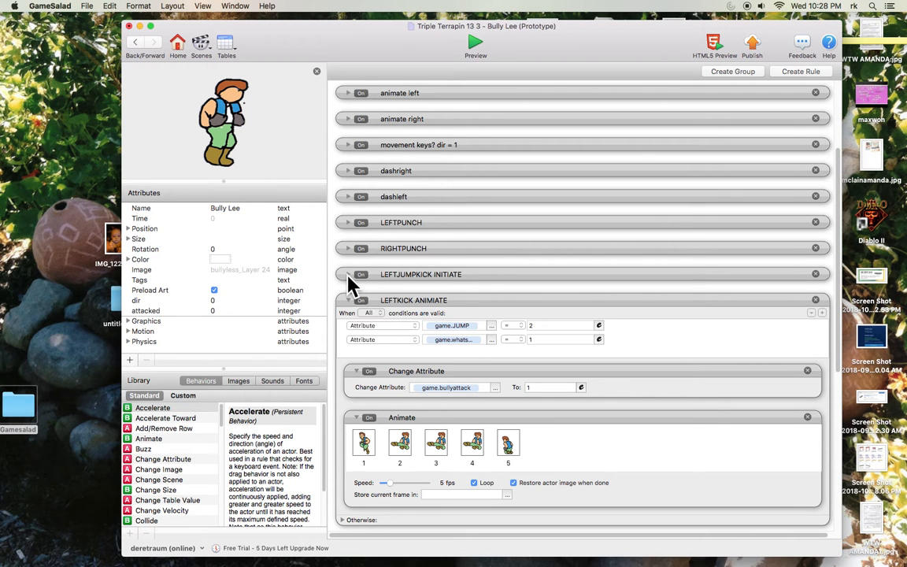
{"action": "left_click", "coordinate": [348, 274]}
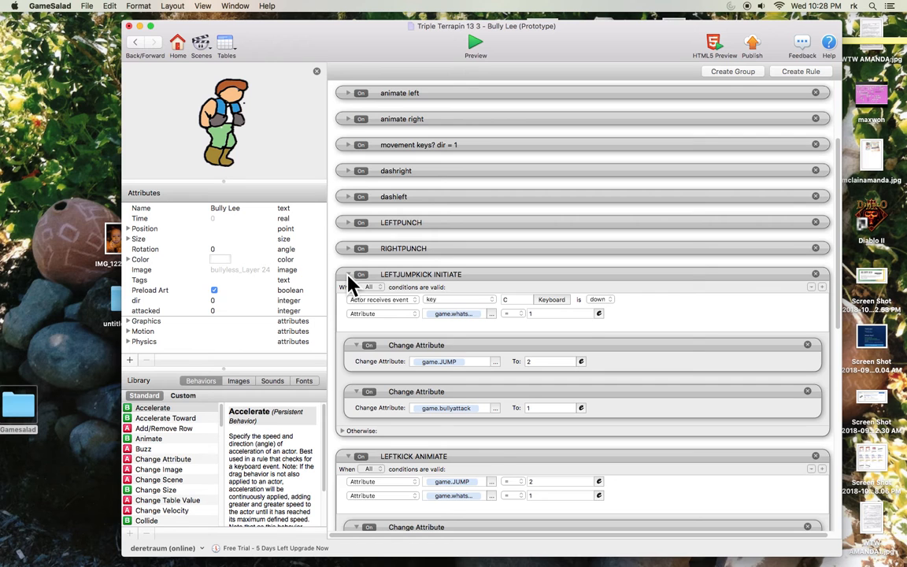
{"action": "left_click", "coordinate": [348, 274]}
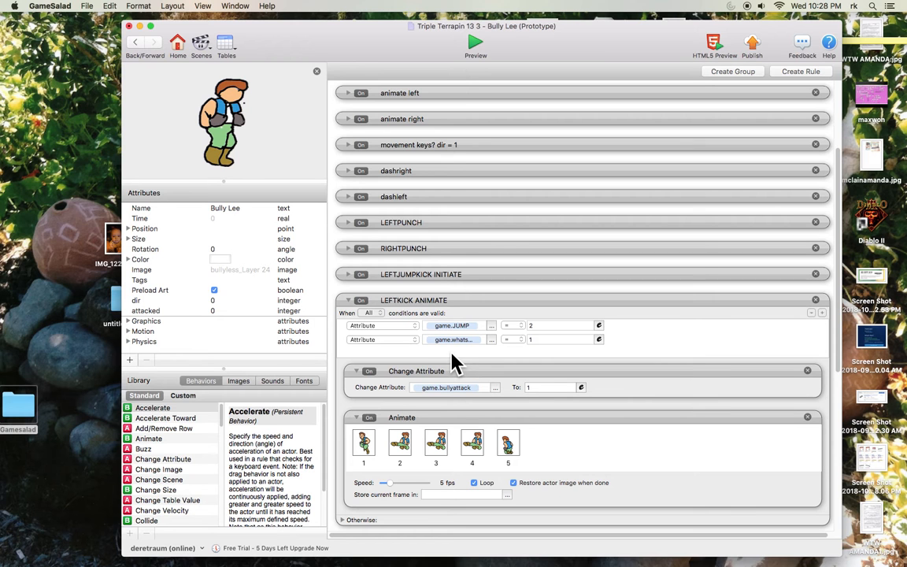
{"action": "left_click", "coordinate": [348, 300]}
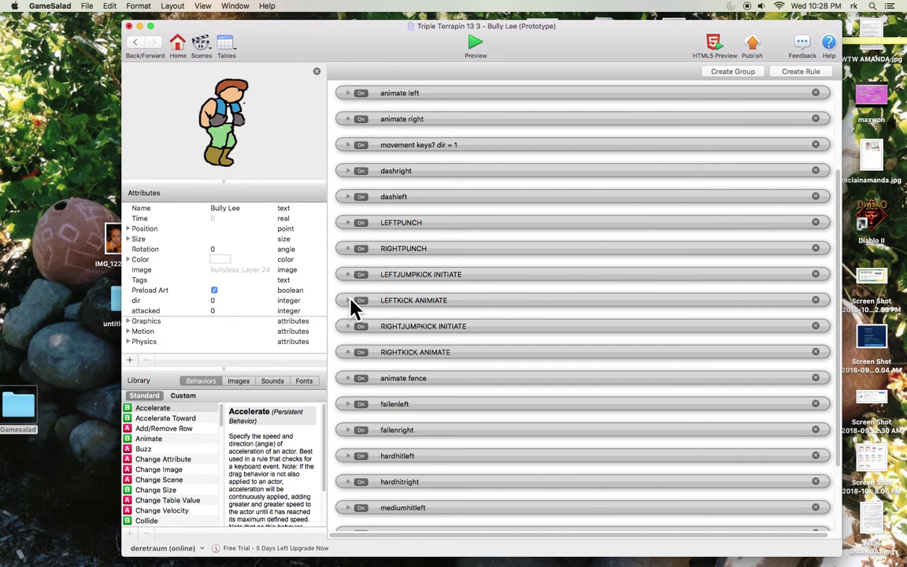
Step: Return to the Street scene and open the turtle Actor 1 prototype with its Move To and Timer
{"action": "left_click", "coordinate": [135, 42]}
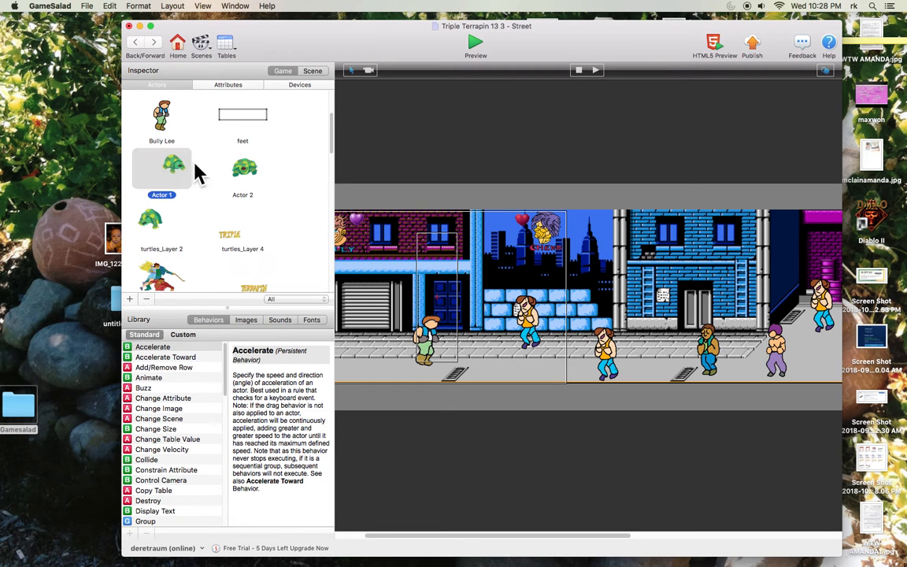
{"action": "double_click", "coordinate": [161, 166]}
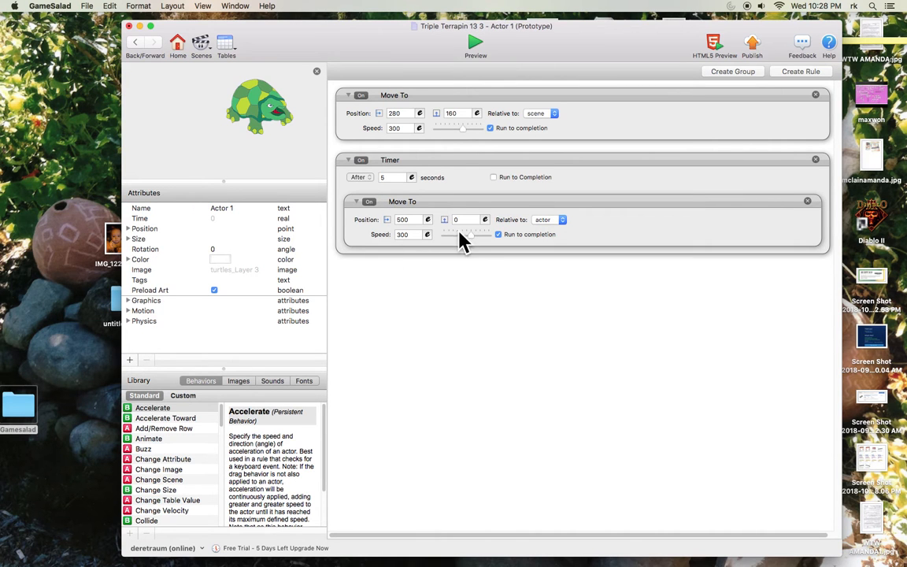
{"action": "mouse_move", "coordinate": [470, 56]}
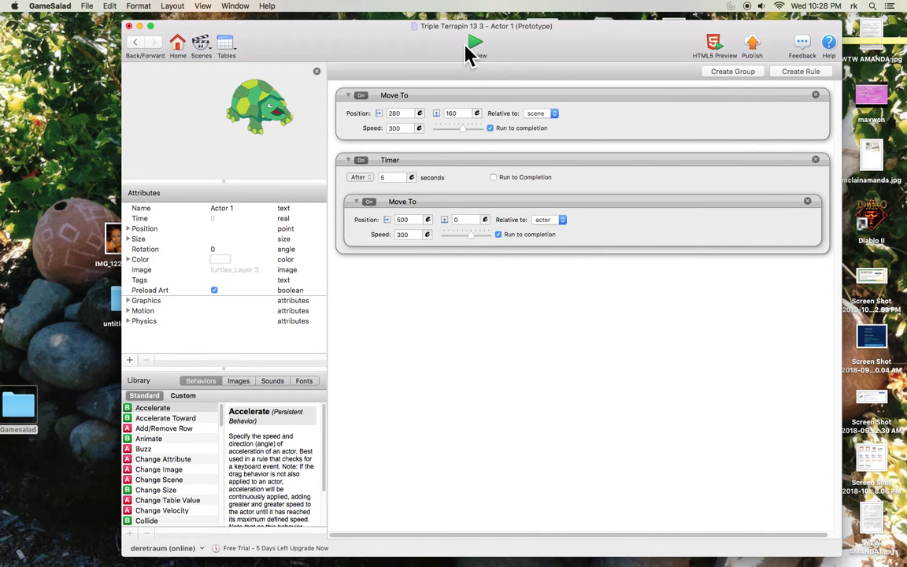
Step: Preview Triple Terrapin and advance from the title screen to the Directions screen
{"action": "left_click", "coordinate": [475, 42]}
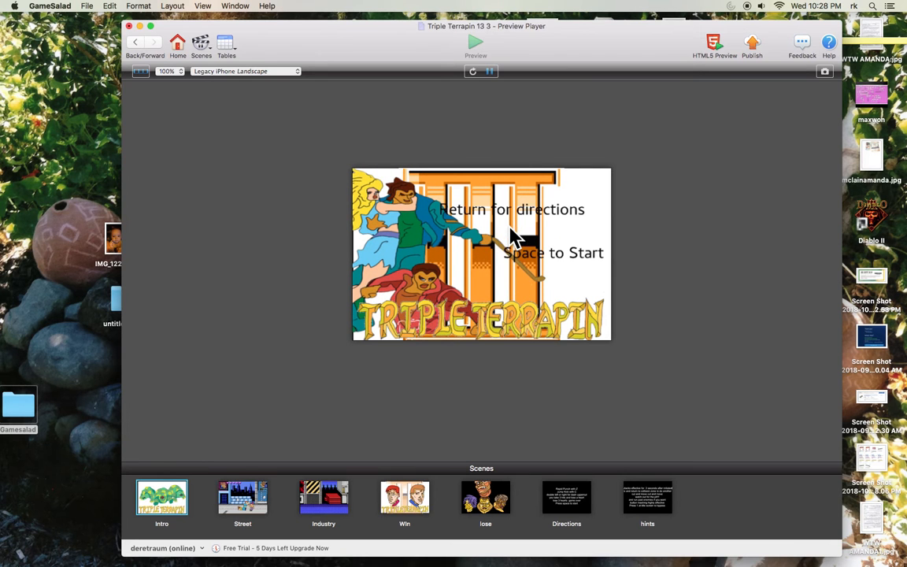
{"action": "mouse_move", "coordinate": [526, 244]}
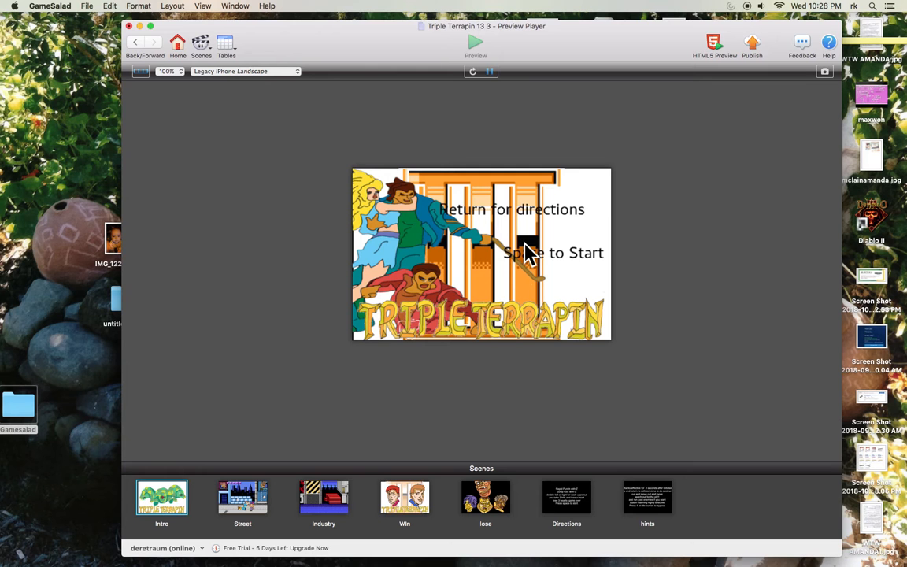
{"action": "left_click", "coordinate": [565, 496]}
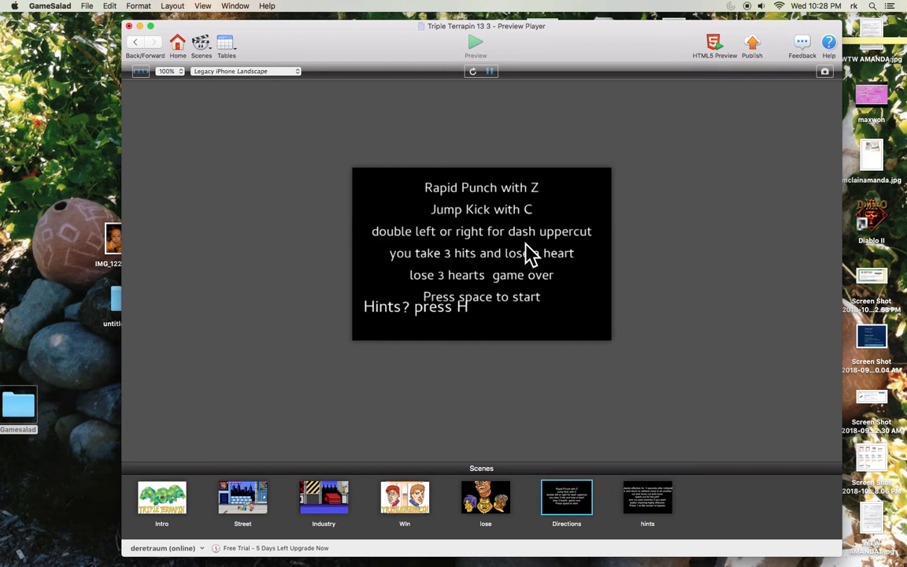
{"action": "mouse_move", "coordinate": [543, 197]}
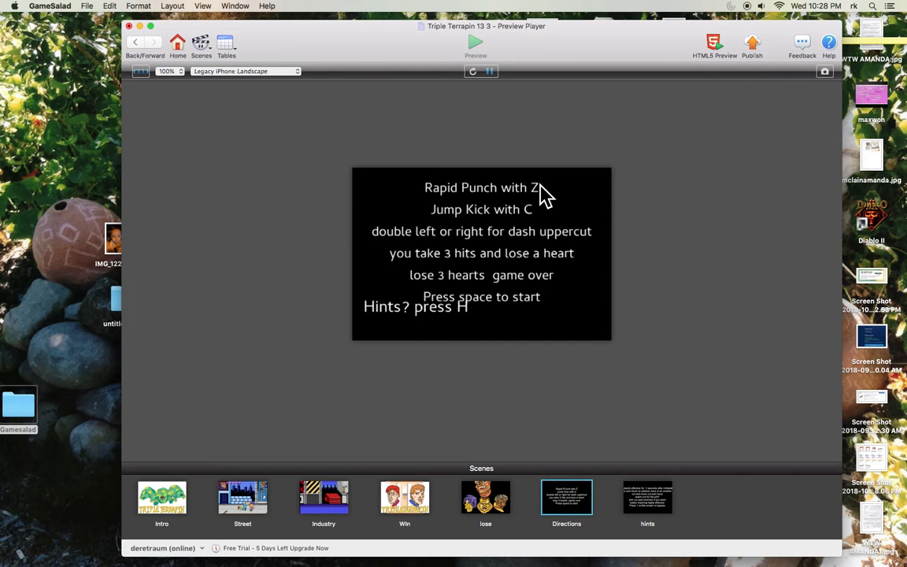
{"action": "mouse_move", "coordinate": [403, 242]}
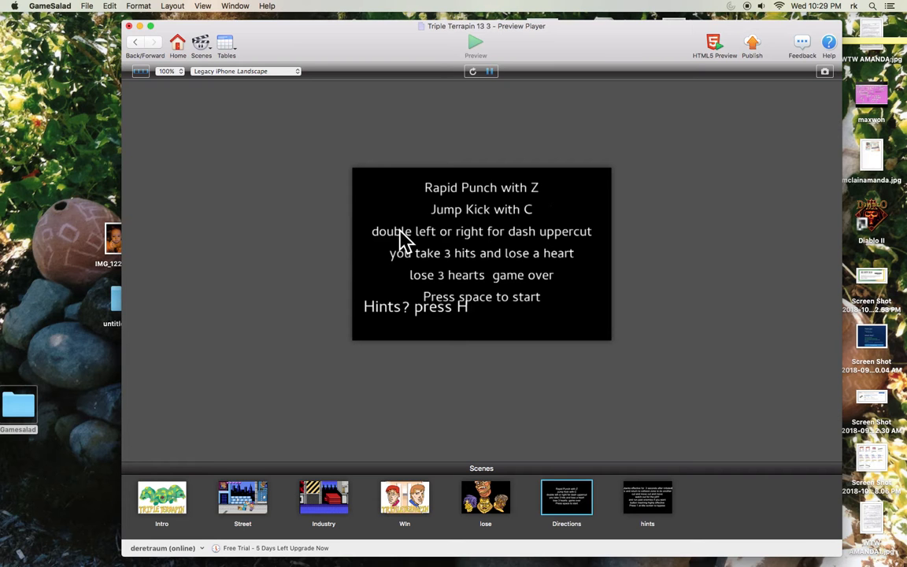
{"action": "mouse_move", "coordinate": [555, 242]}
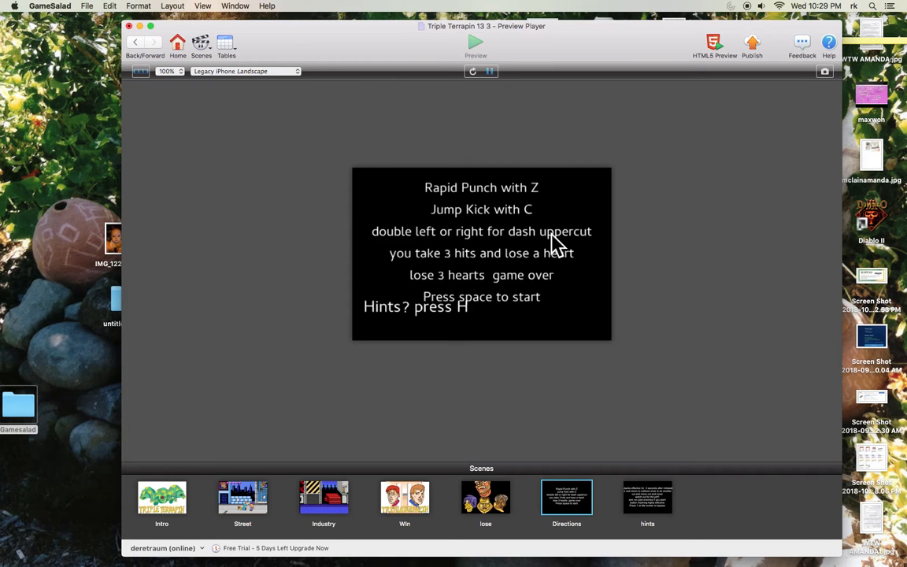
{"action": "mouse_move", "coordinate": [554, 263]}
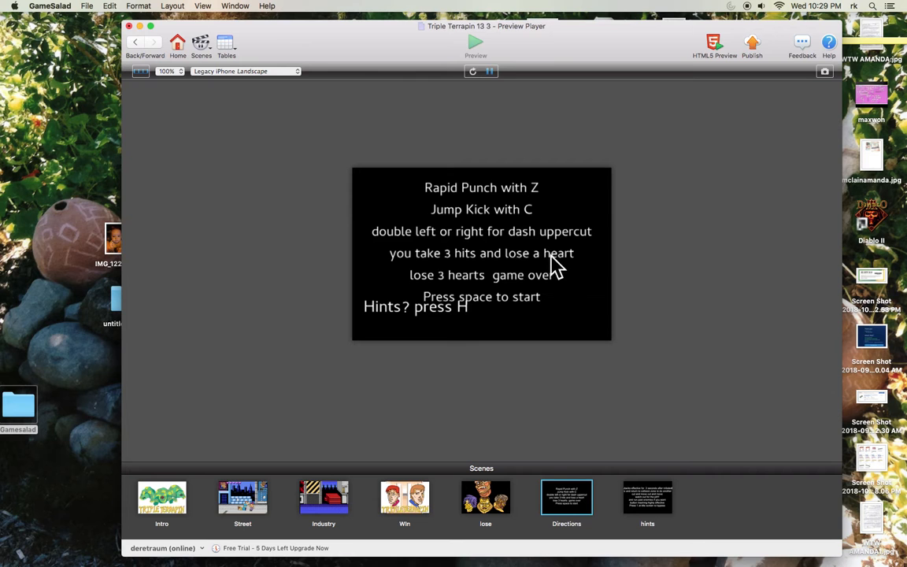
{"action": "mouse_move", "coordinate": [407, 317]}
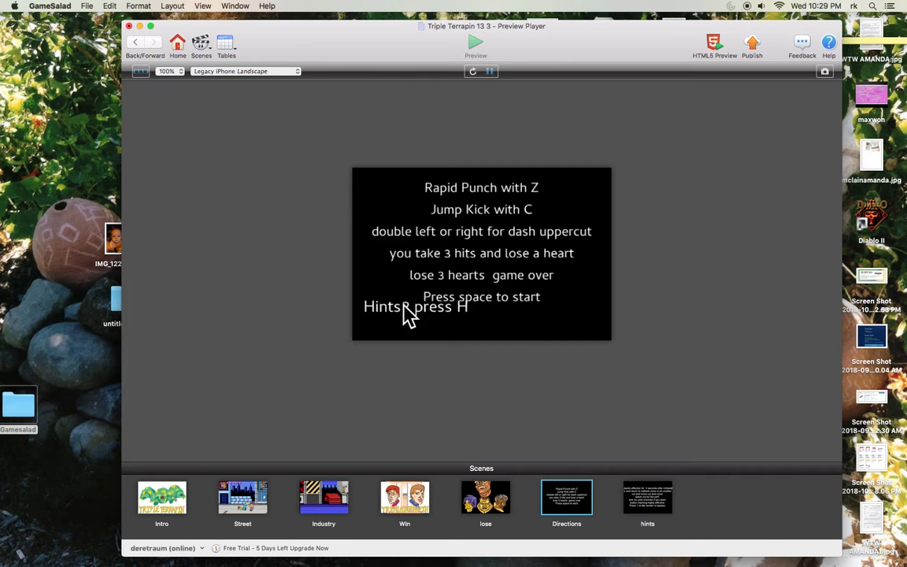
{"action": "mouse_move", "coordinate": [468, 322]}
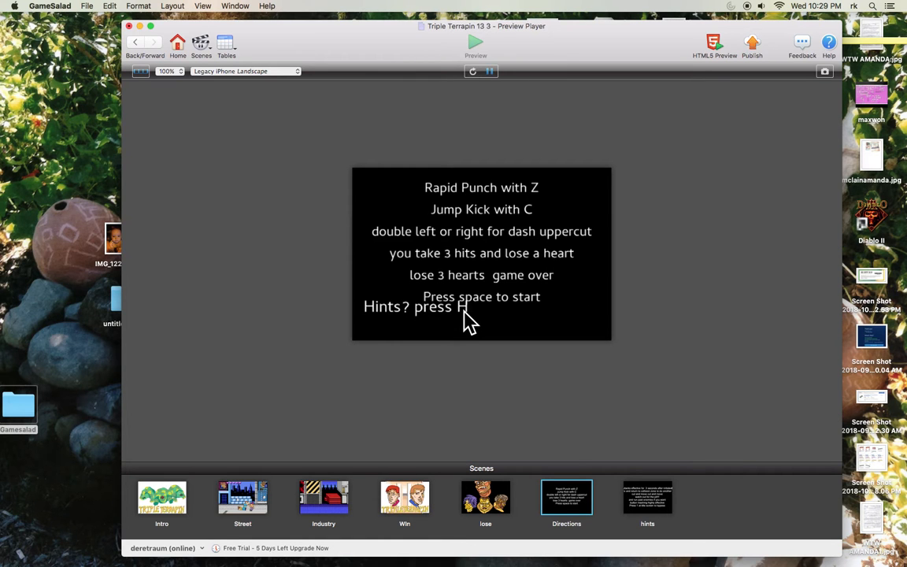
Step: Advance the preview from Directions to the hints screen with attack timing tips
{"action": "left_click", "coordinate": [647, 497]}
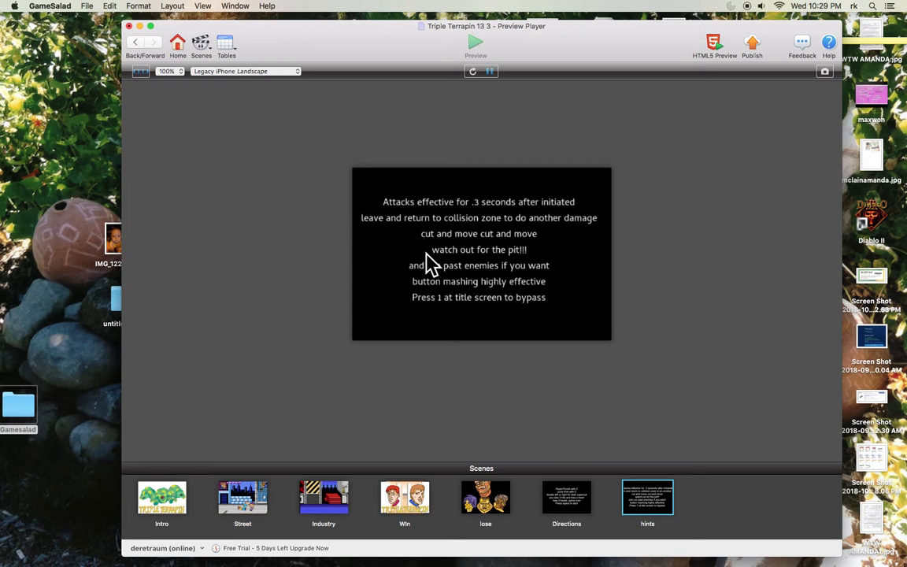
{"action": "mouse_move", "coordinate": [527, 221]}
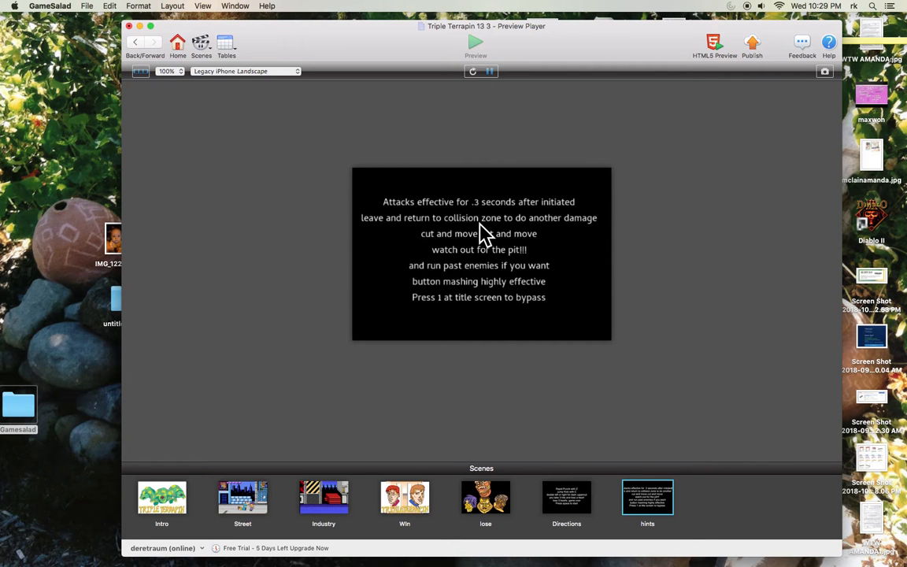
{"action": "mouse_move", "coordinate": [425, 250]}
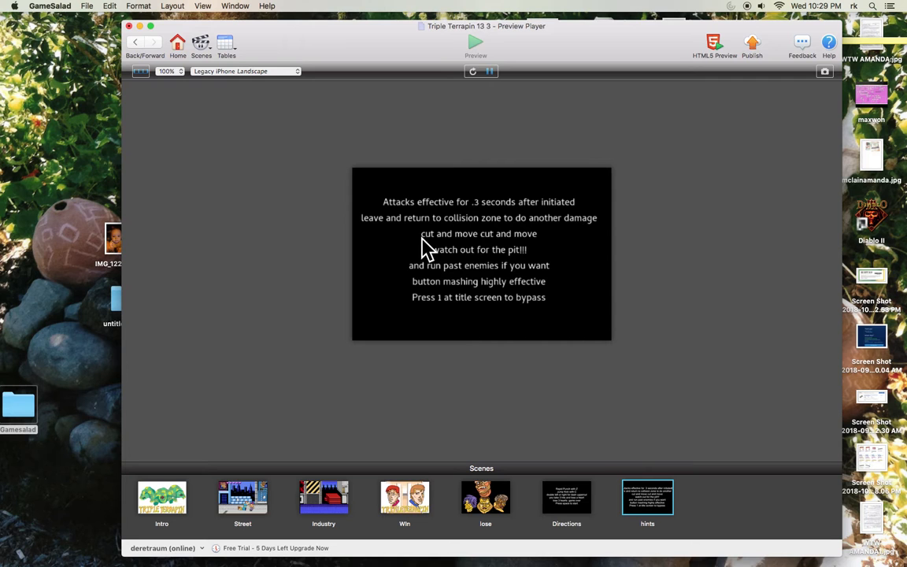
{"action": "mouse_move", "coordinate": [447, 264]}
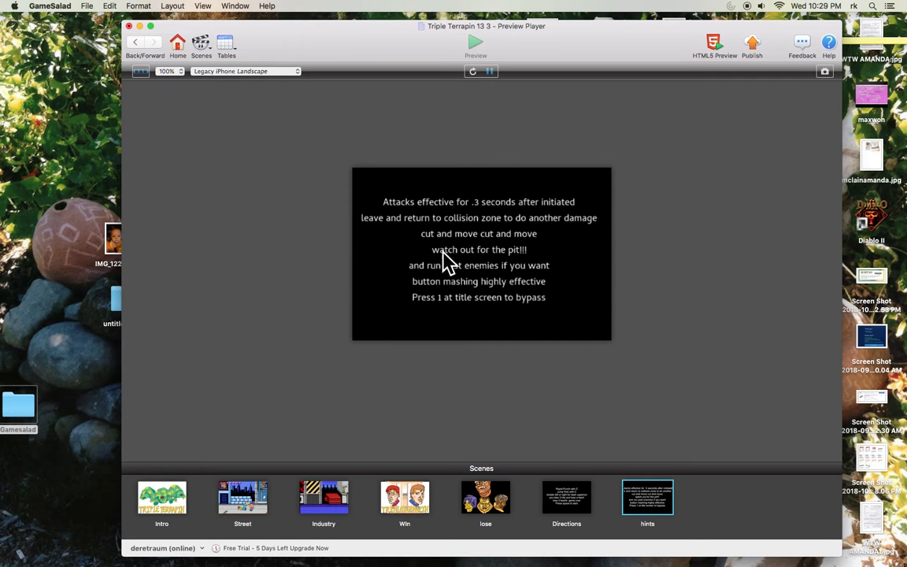
{"action": "mouse_move", "coordinate": [413, 281]}
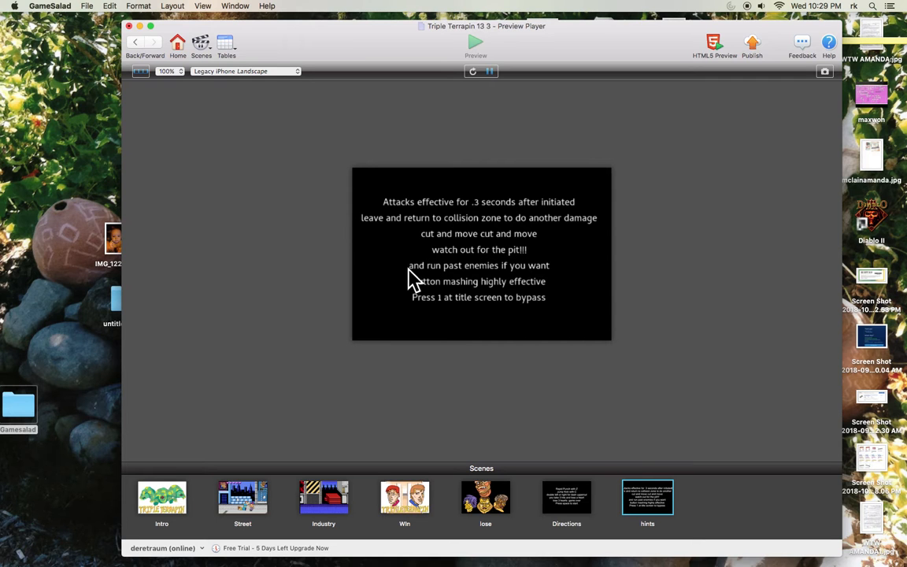
{"action": "mouse_move", "coordinate": [458, 295]}
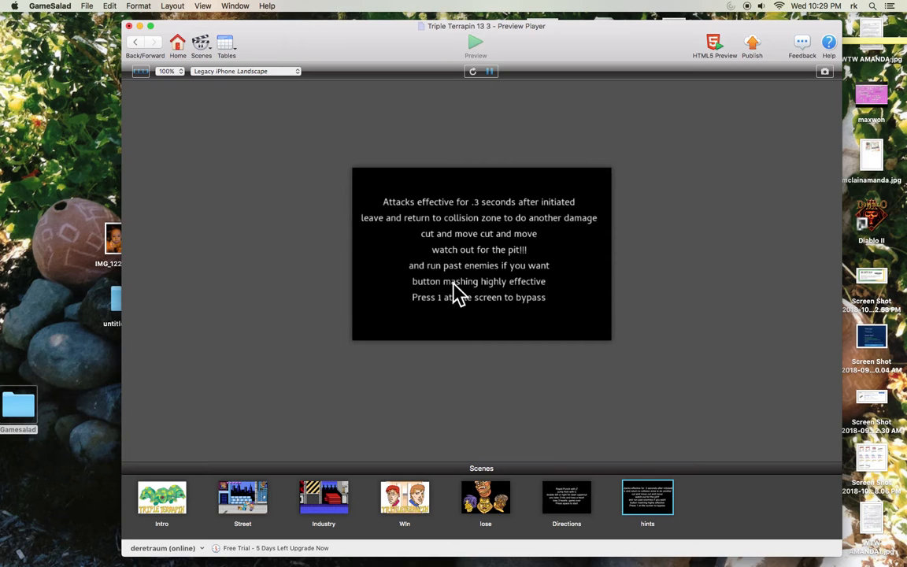
{"action": "mouse_move", "coordinate": [551, 309]}
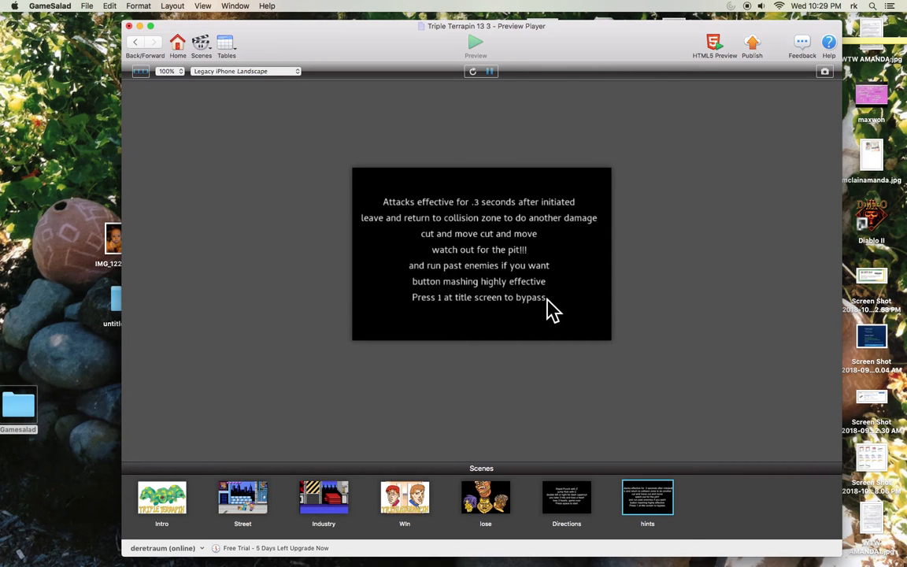
{"action": "mouse_move", "coordinate": [523, 299]}
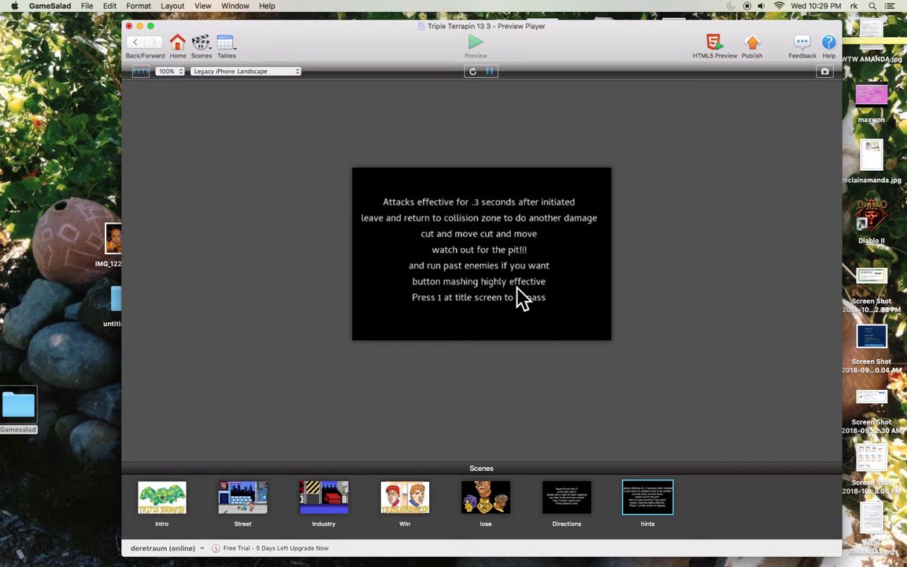
{"action": "mouse_move", "coordinate": [472, 282]}
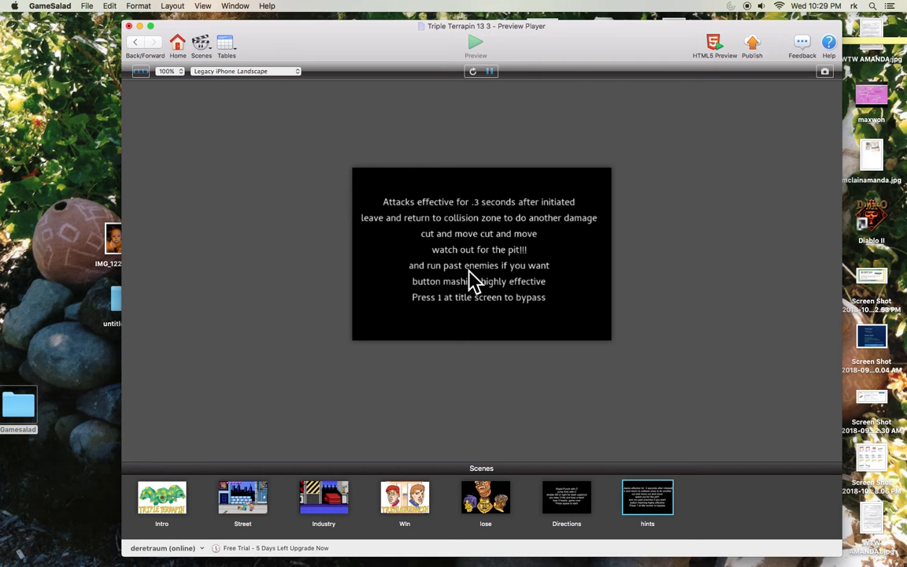
{"action": "mouse_move", "coordinate": [502, 275]}
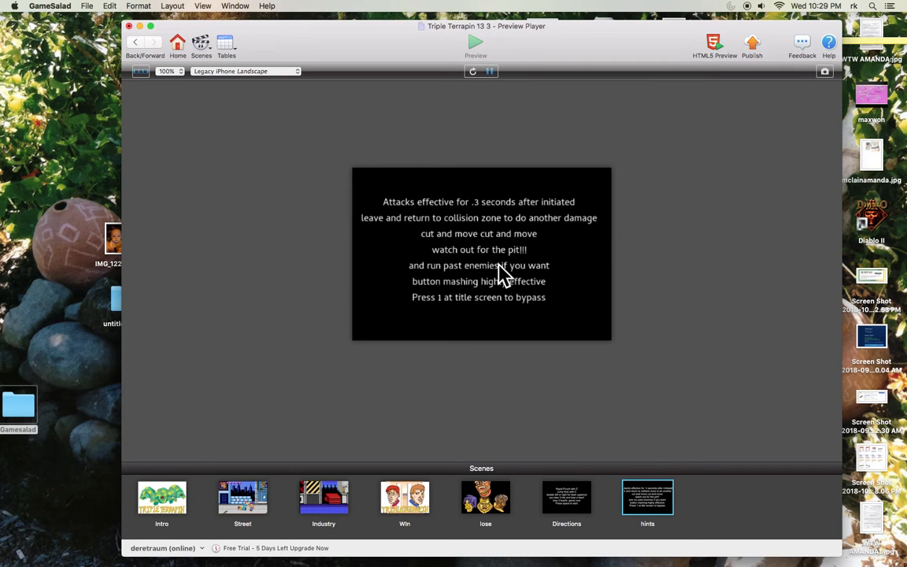
Step: Start the Street level in the preview, showing the fighter, an enemy and health hearts
{"action": "left_click", "coordinate": [243, 497]}
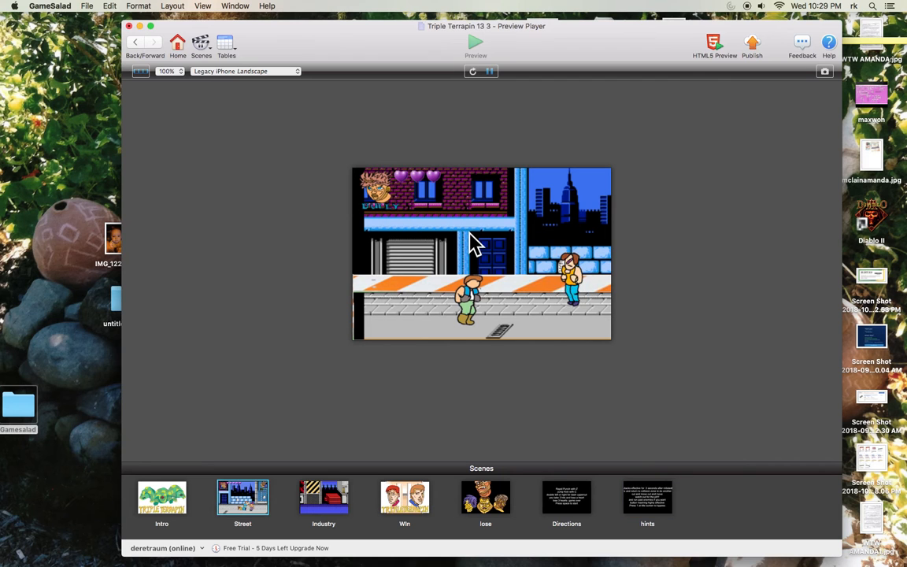